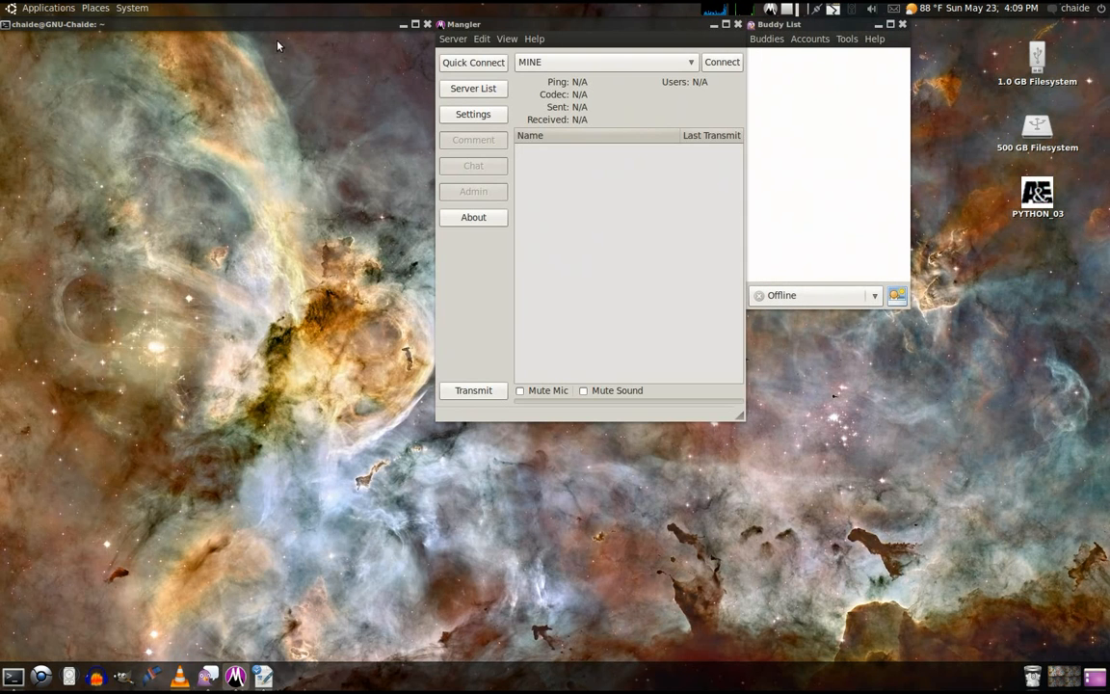
- Browse the Terminal, Mangler and Buddy List menus, then close Mangler and Buddy List
click(93, 38)
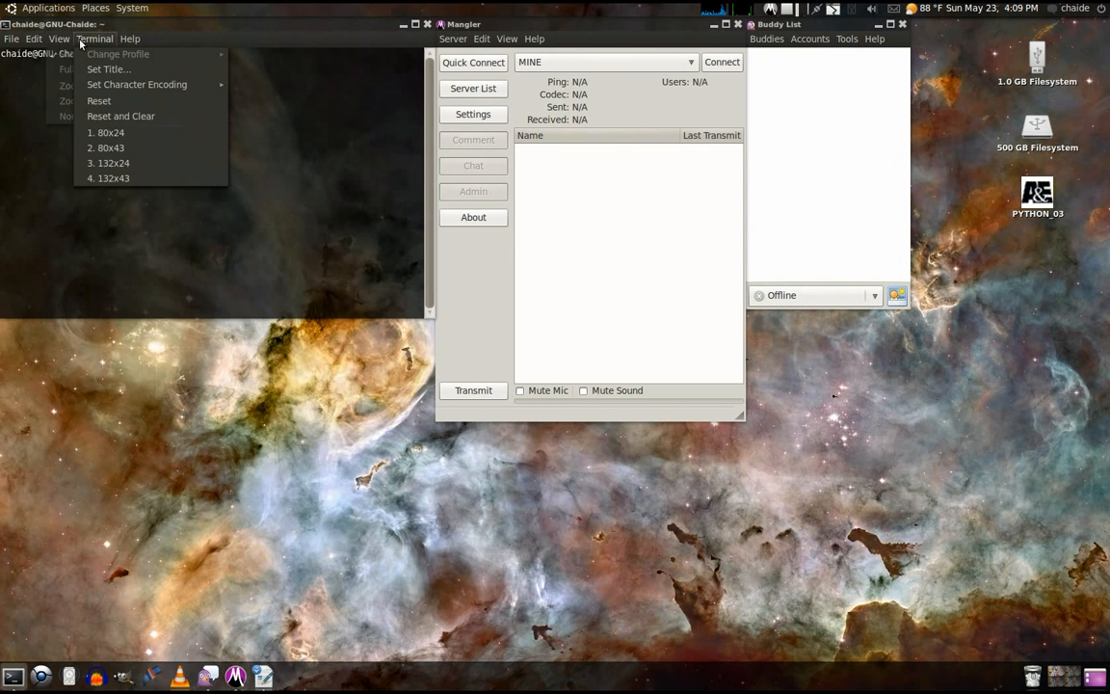
click(453, 39)
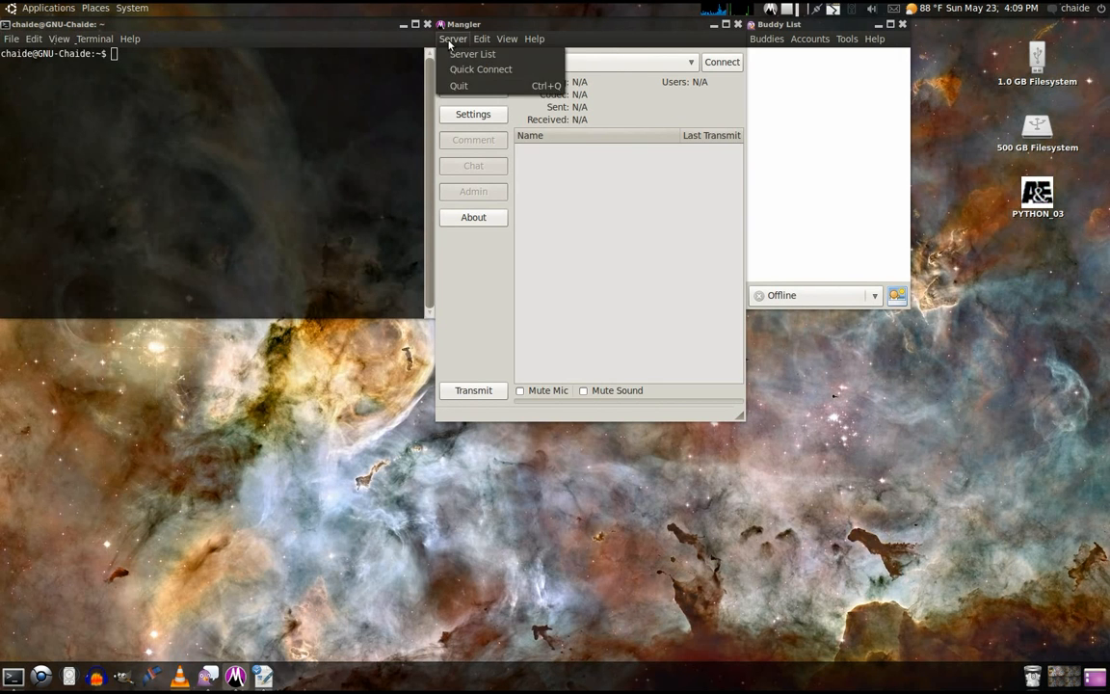
click(479, 69)
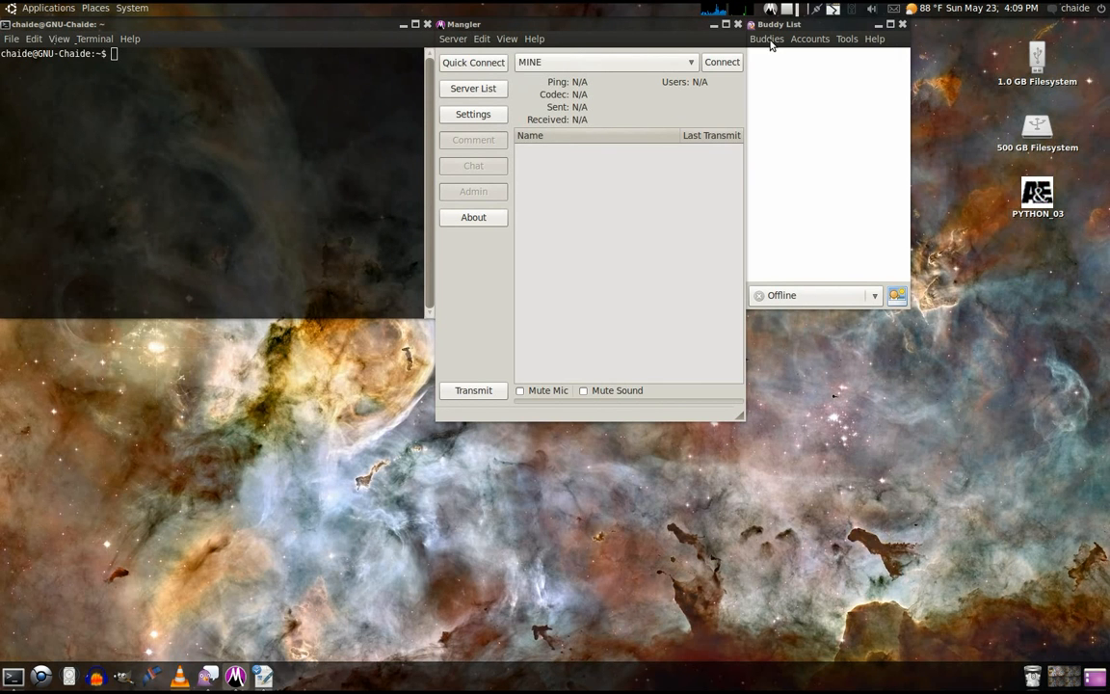
mouse_move(762, 40)
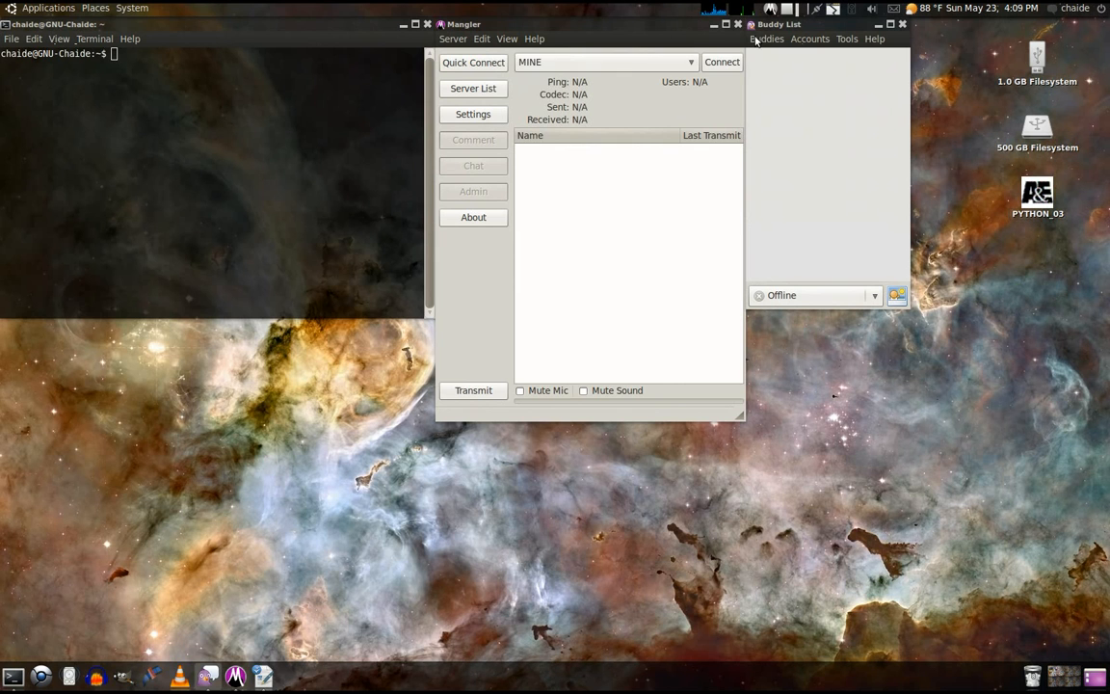
mouse_move(289, 641)
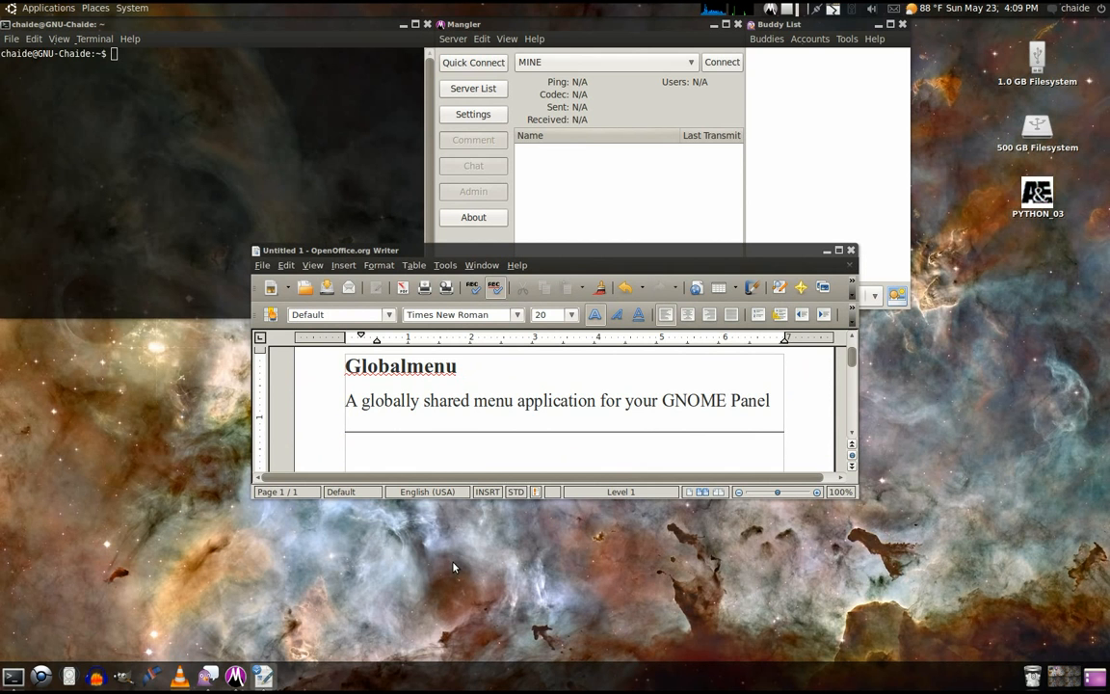
mouse_move(827, 253)
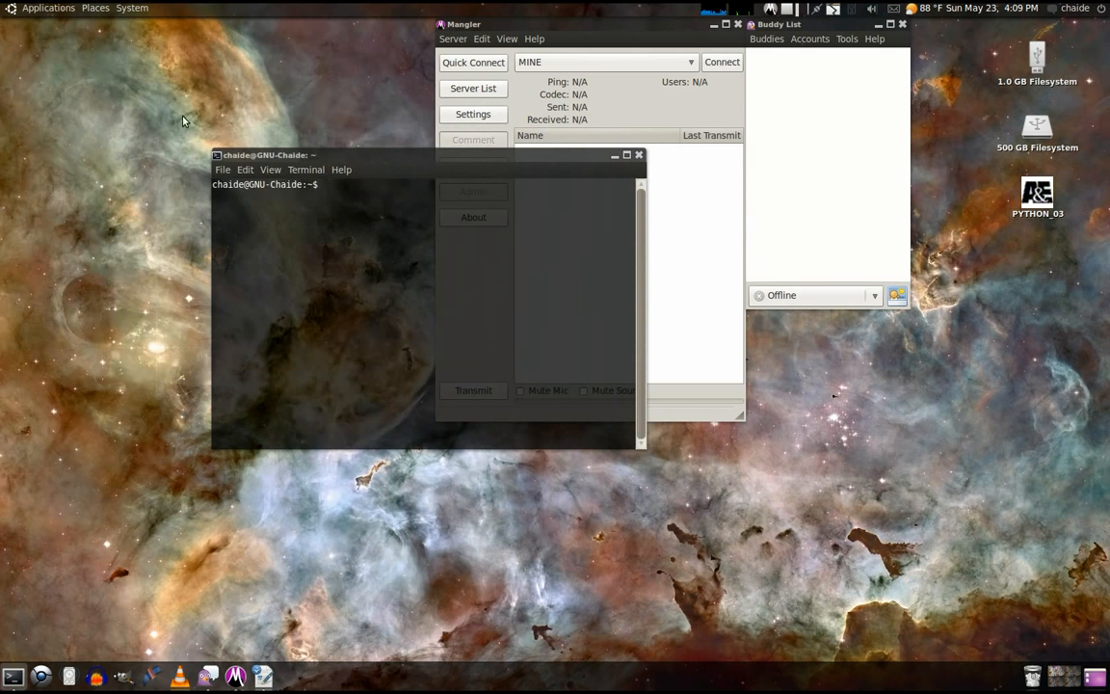
click(95, 8)
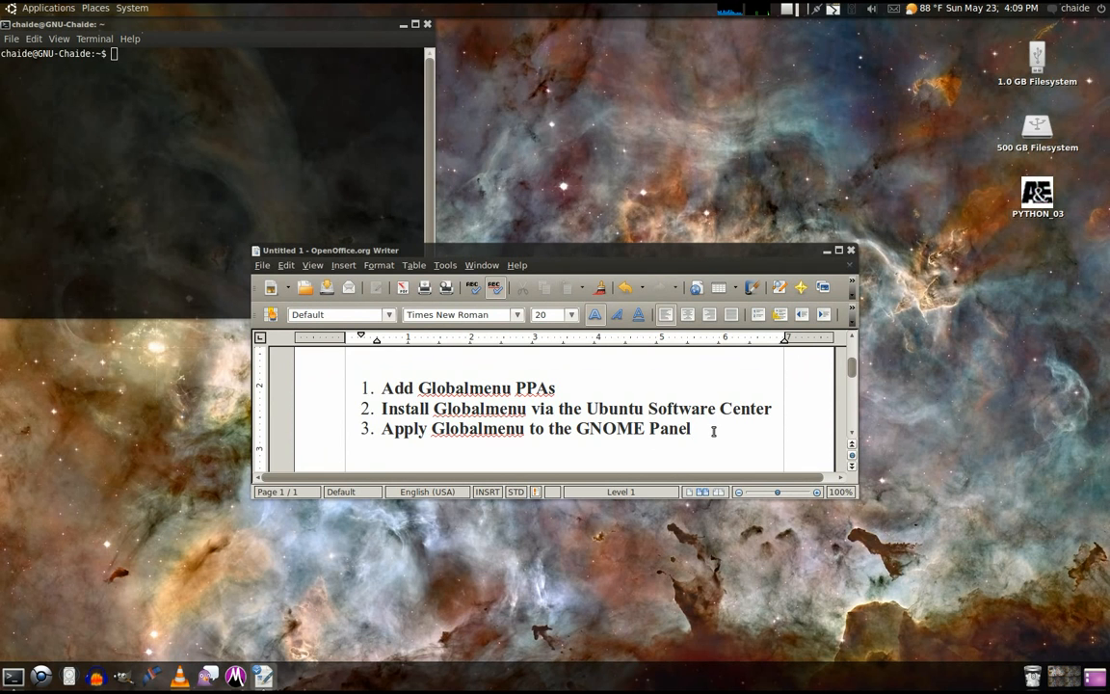
- Close Writer, launch Chromium and search Google for 'globalmenu'
click(826, 250)
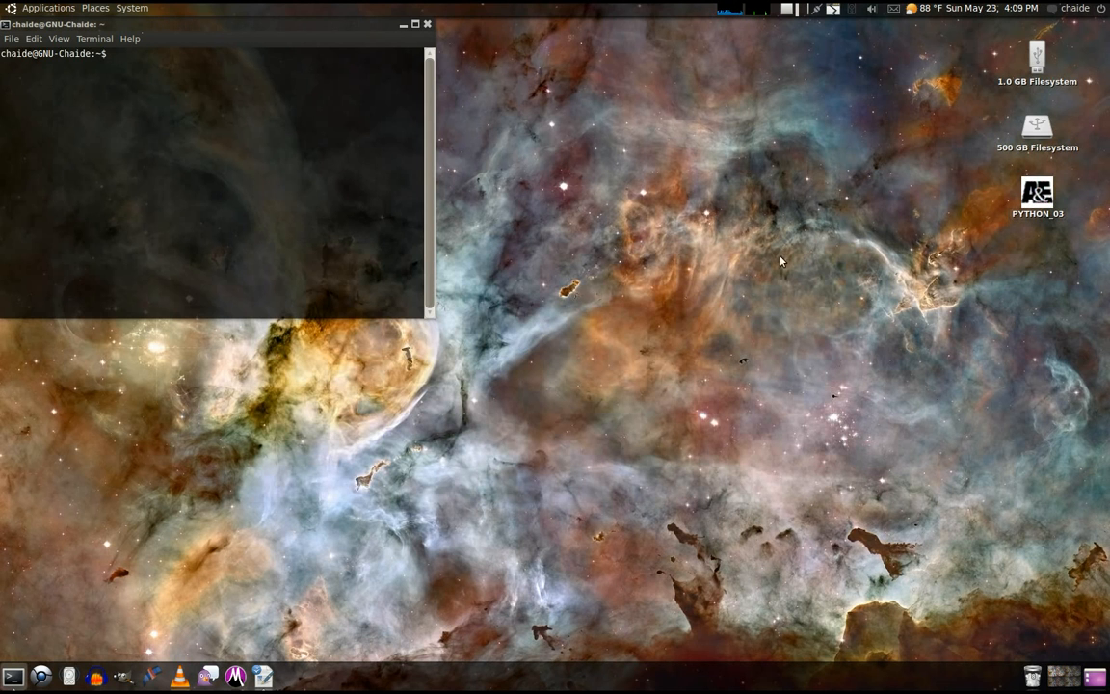
mouse_move(41, 675)
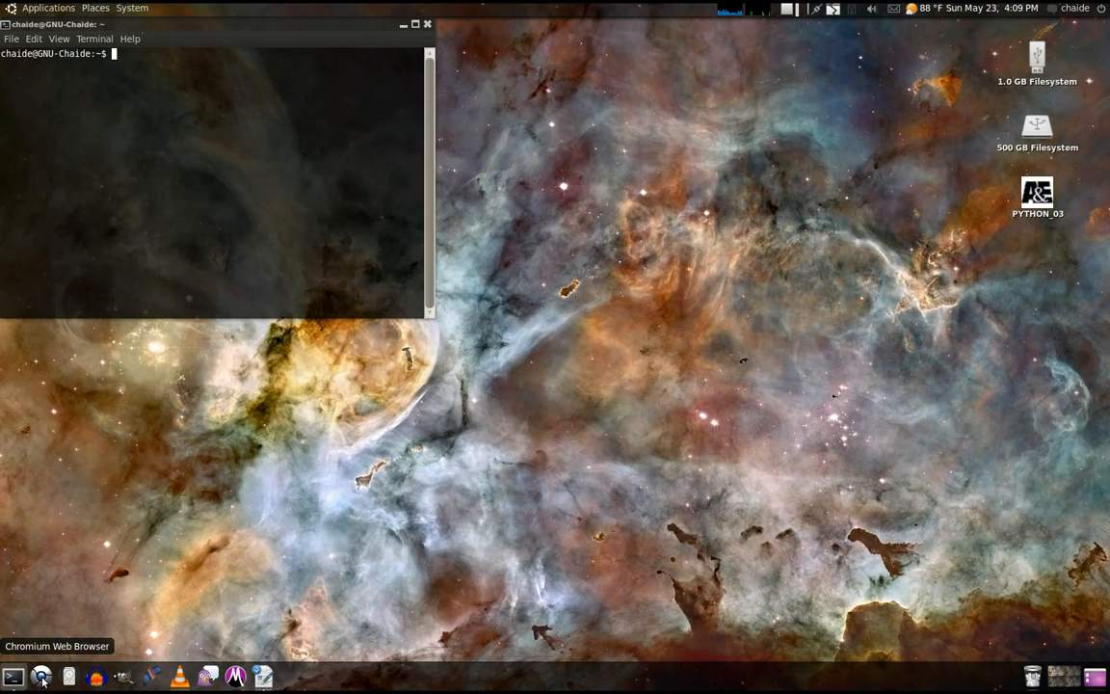
click(40, 675)
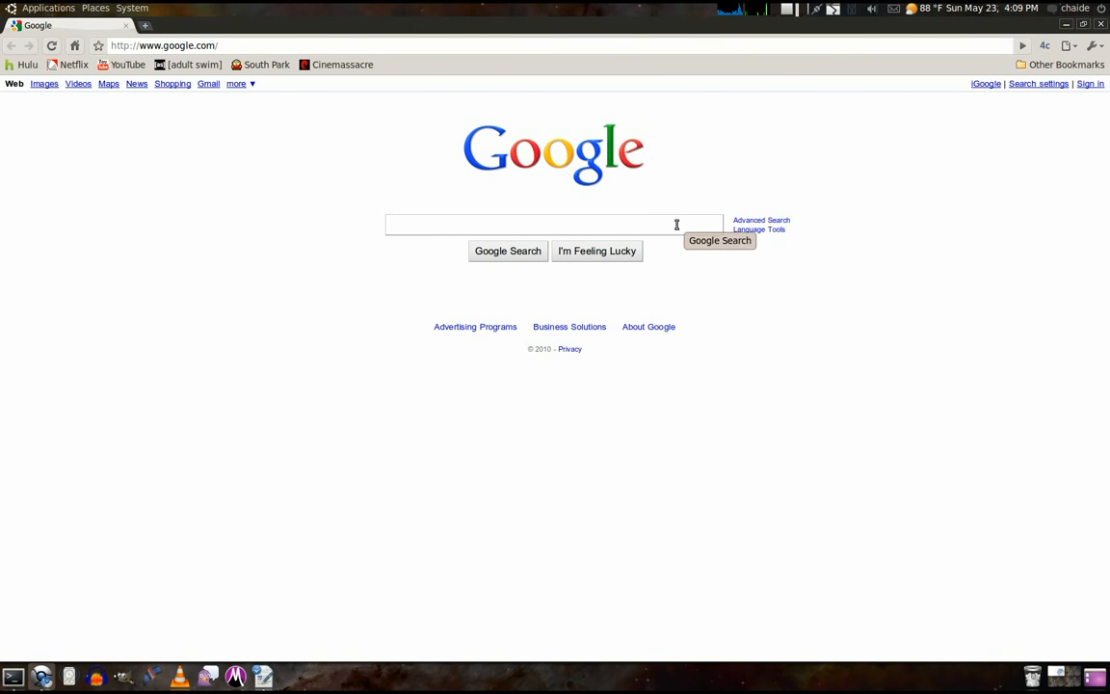
text(globalmenu)
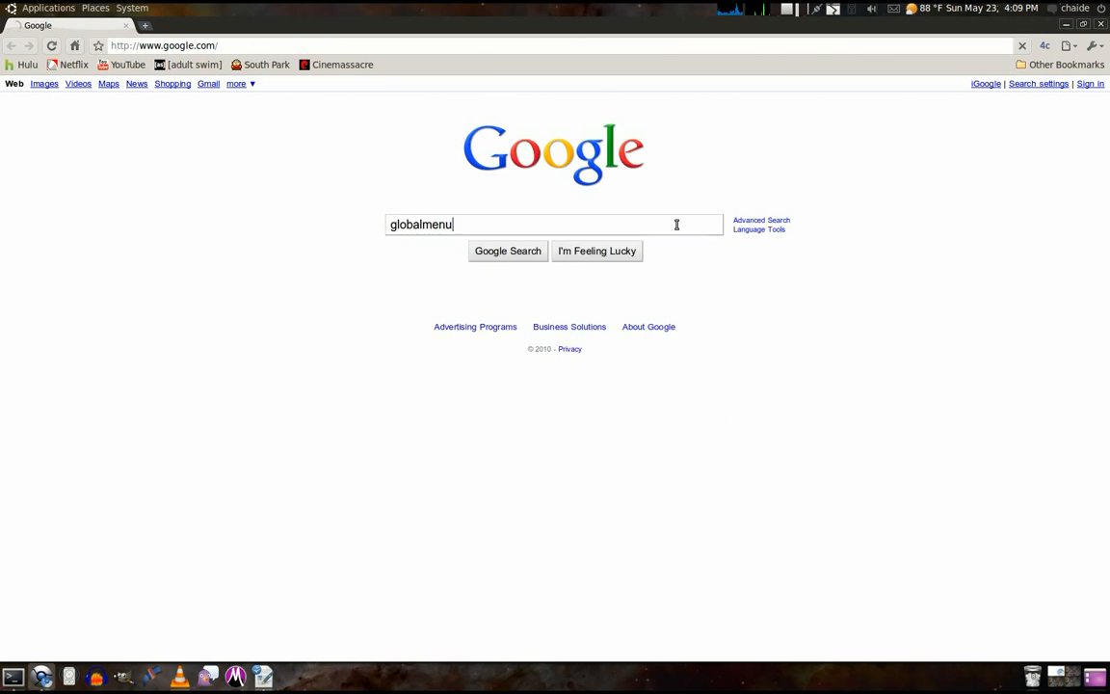
click(508, 251)
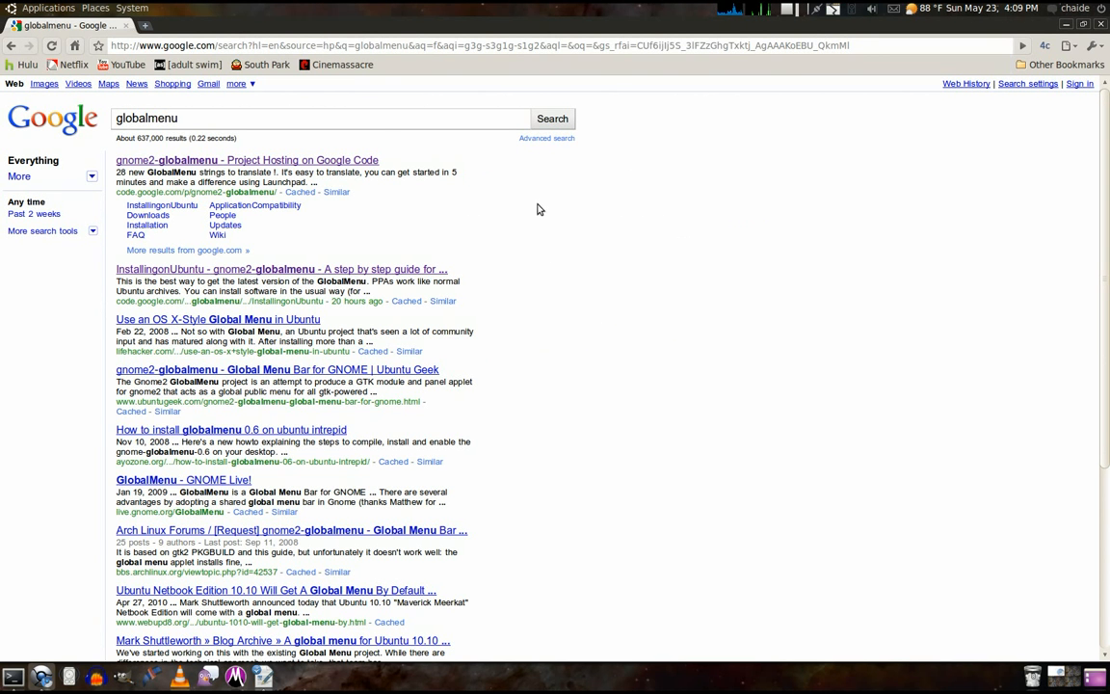
mouse_move(291, 160)
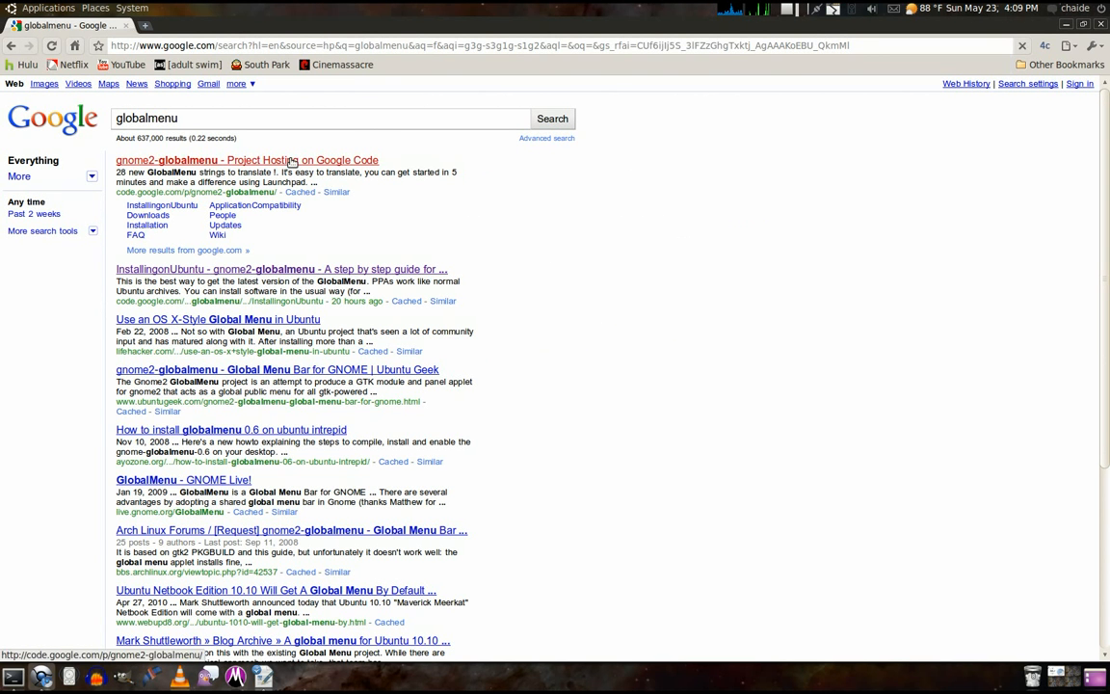
- Follow gnome2-globalmenu to its Installation and InstallingonUbuntu wiki pages, reaching the Karmic lines
click(246, 160)
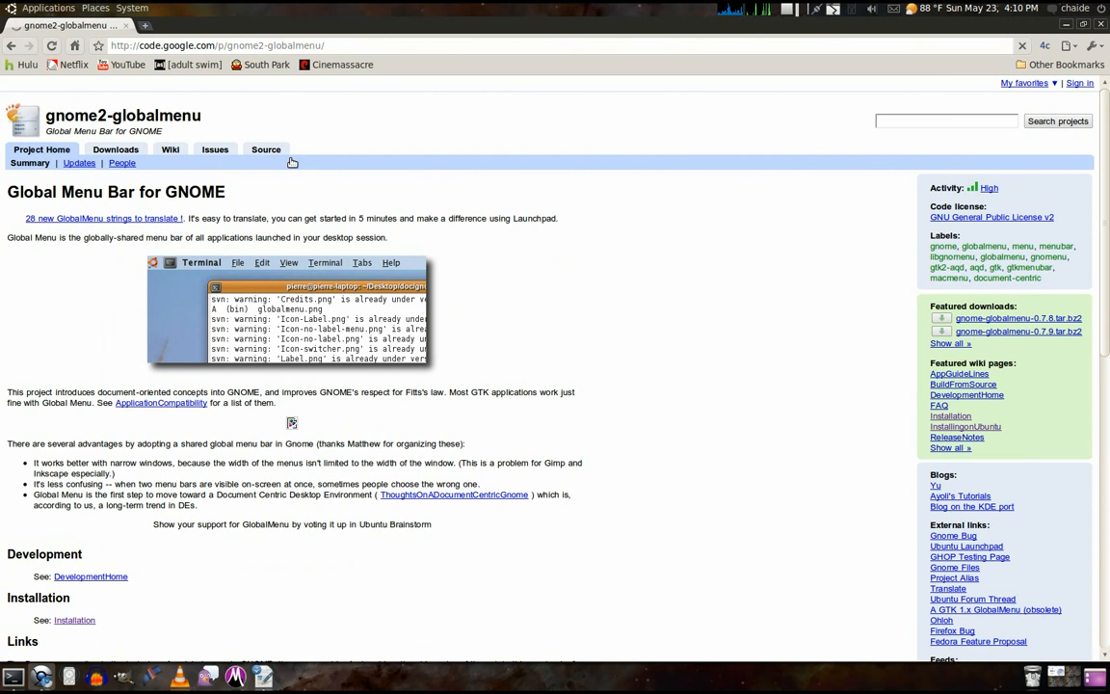
scroll(down, 3)
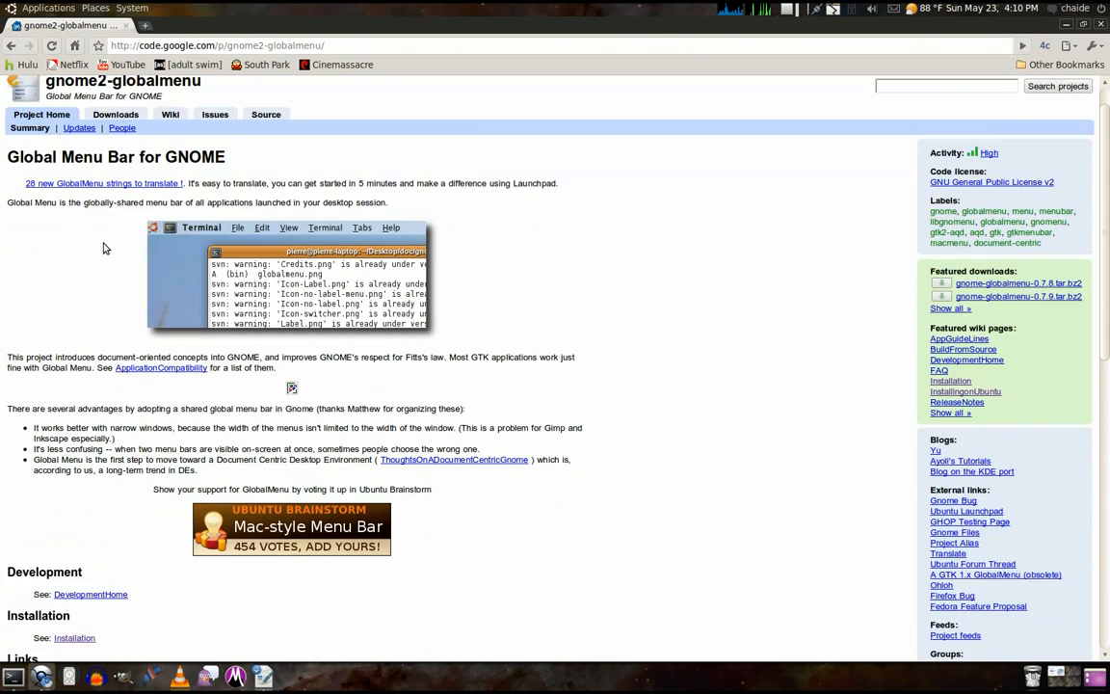
scroll(down, 3)
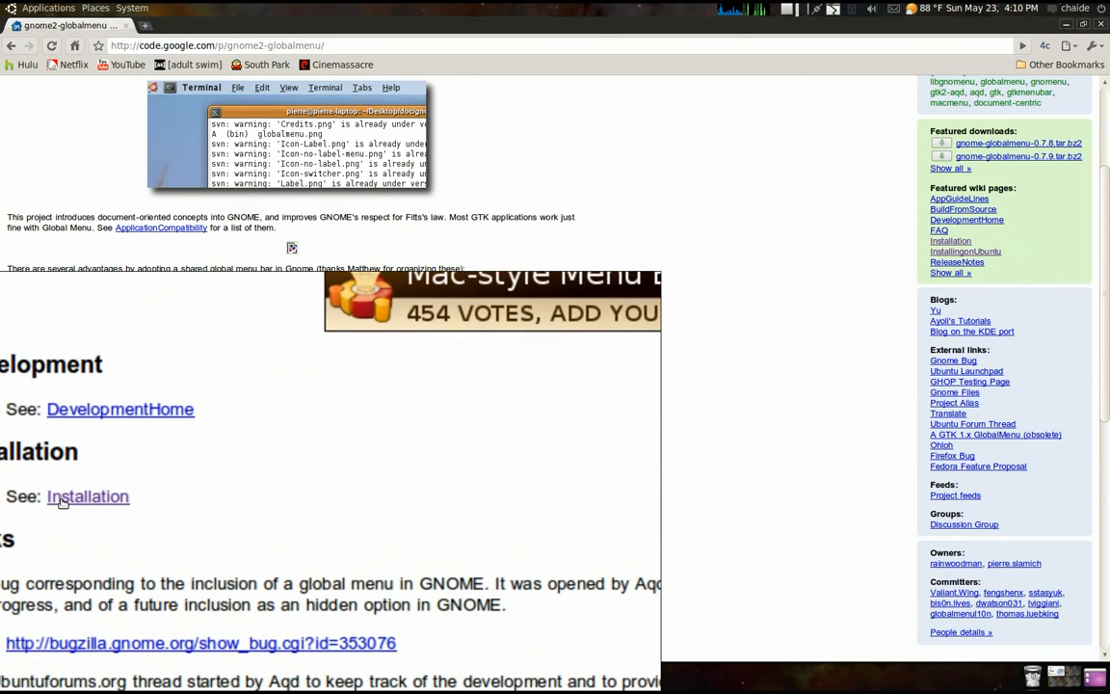
click(88, 496)
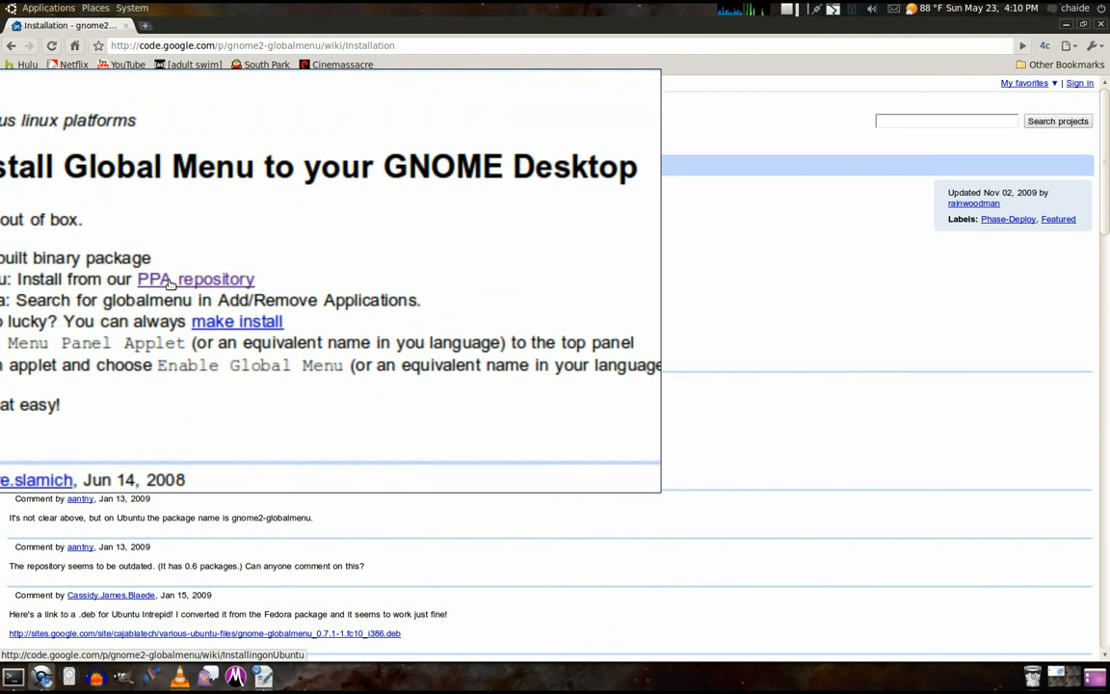
click(196, 279)
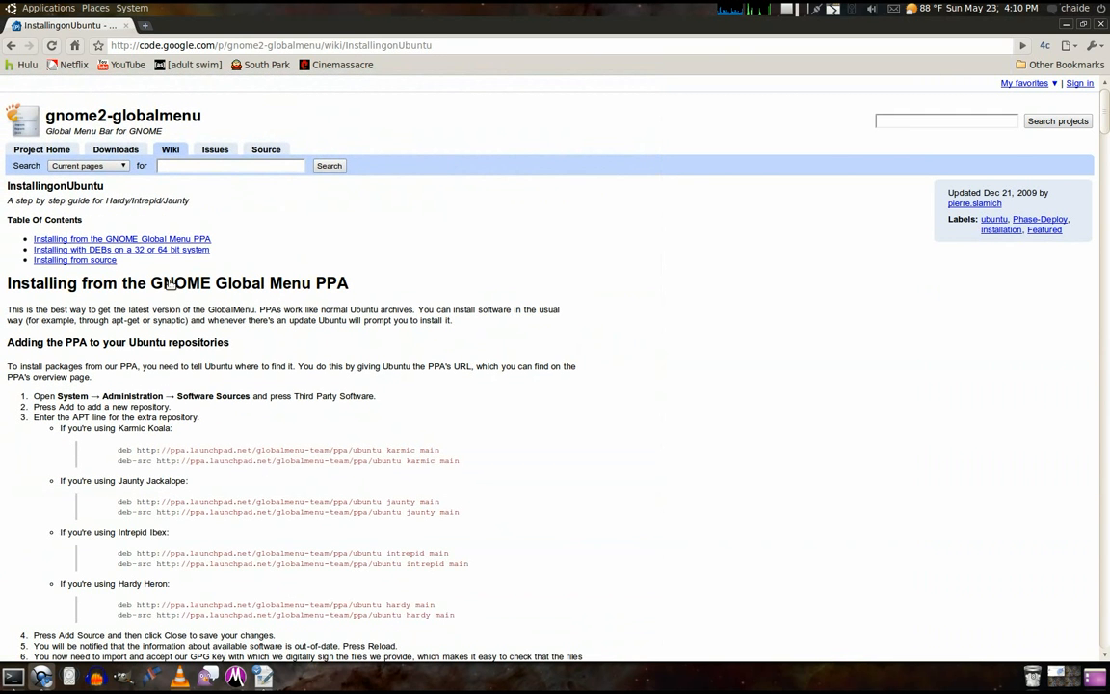
mouse_move(516, 333)
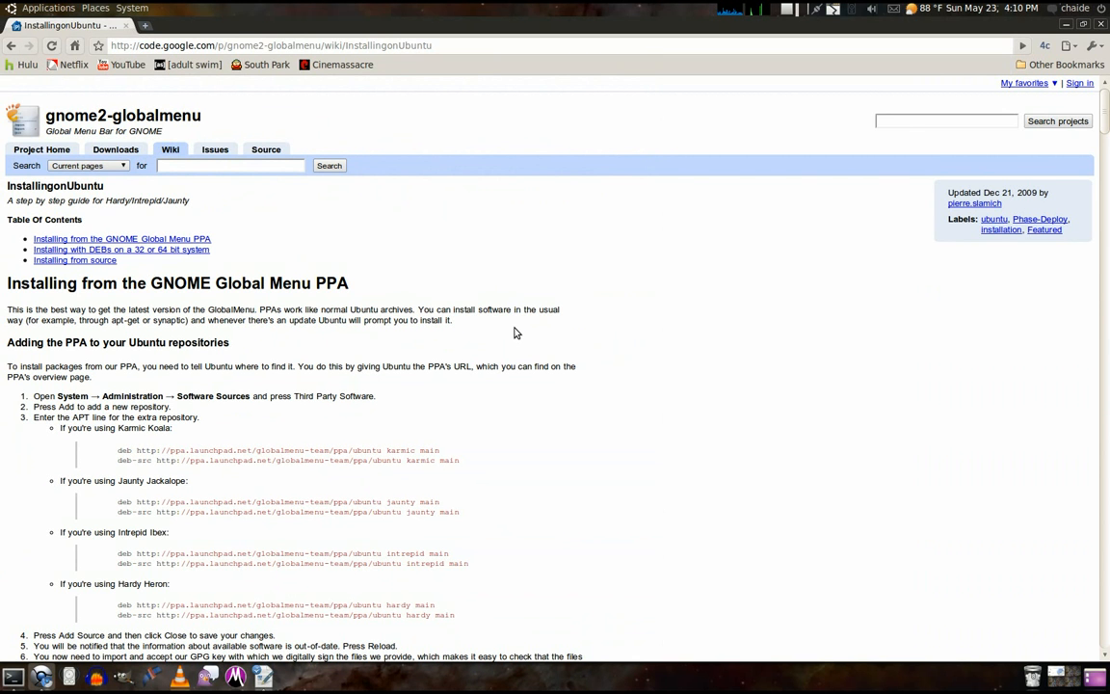
scroll(down, 3)
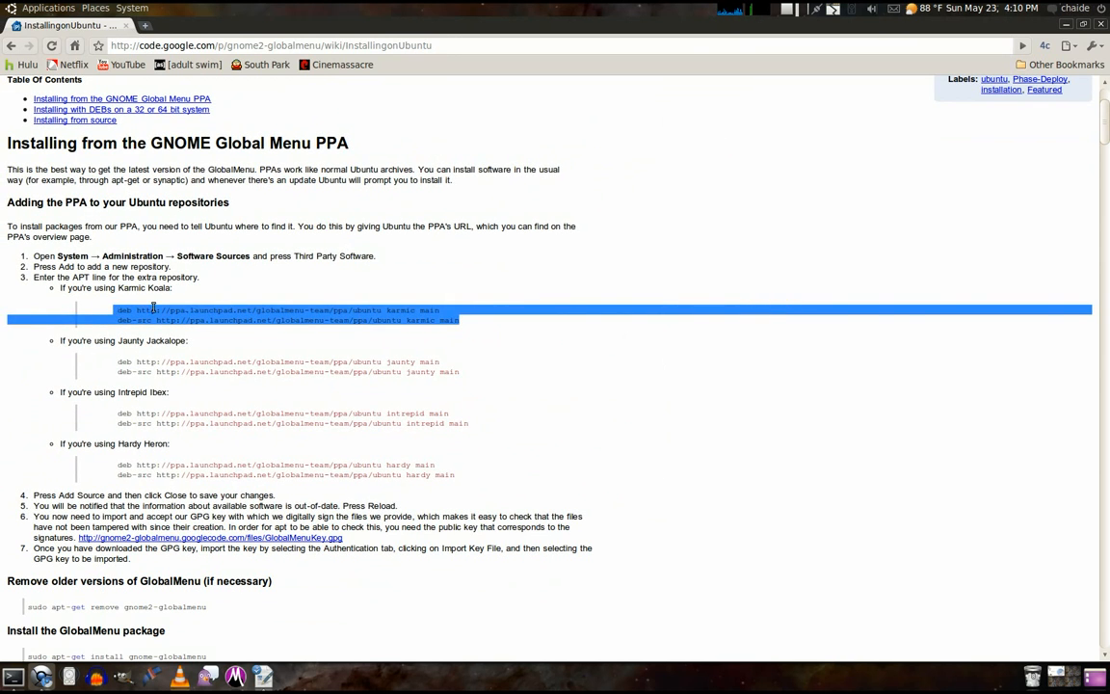
mouse_move(385, 280)
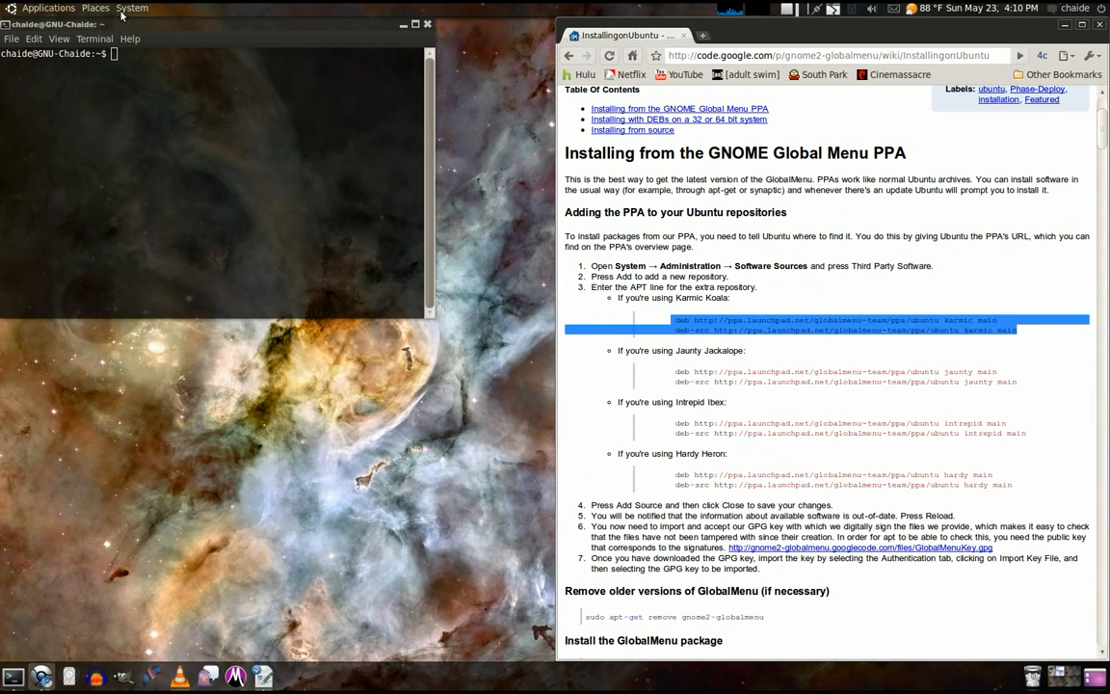
- Open Software Sources' Other Software tab and highlight the Karmic deb line
click(131, 8)
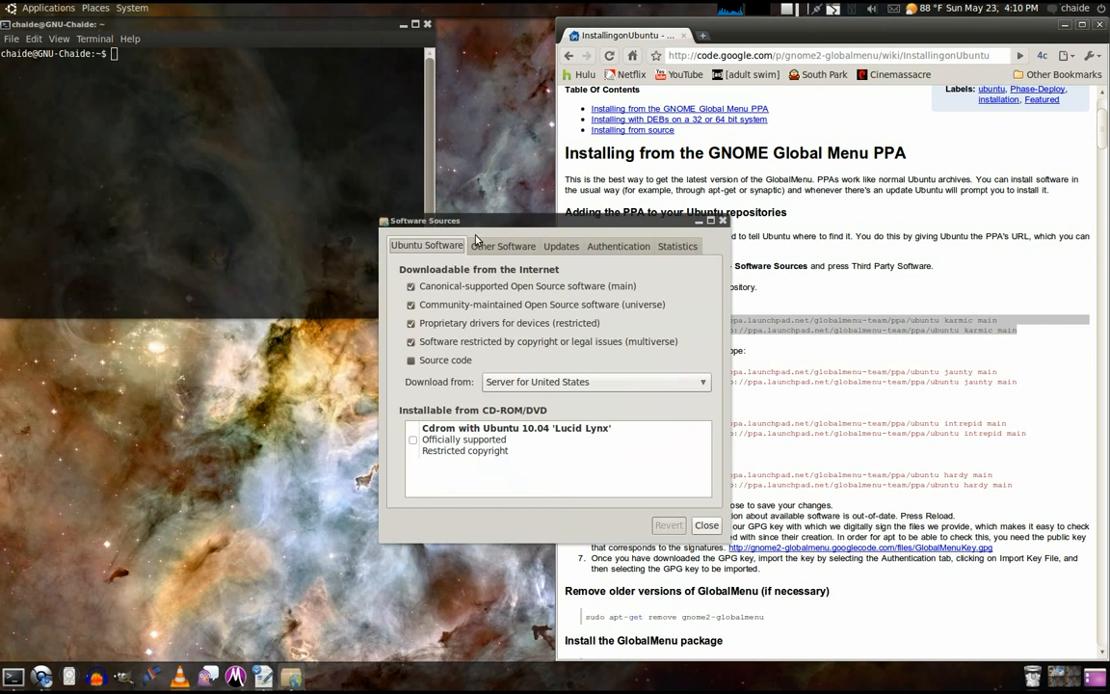
click(503, 245)
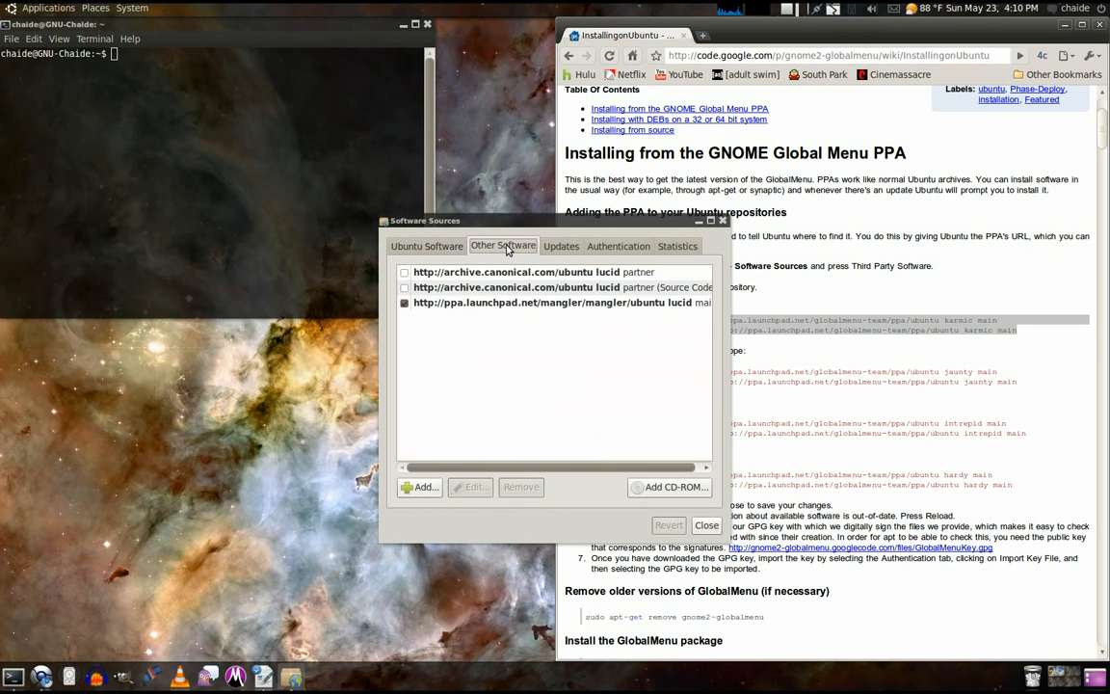
drag(424, 220, 205, 212)
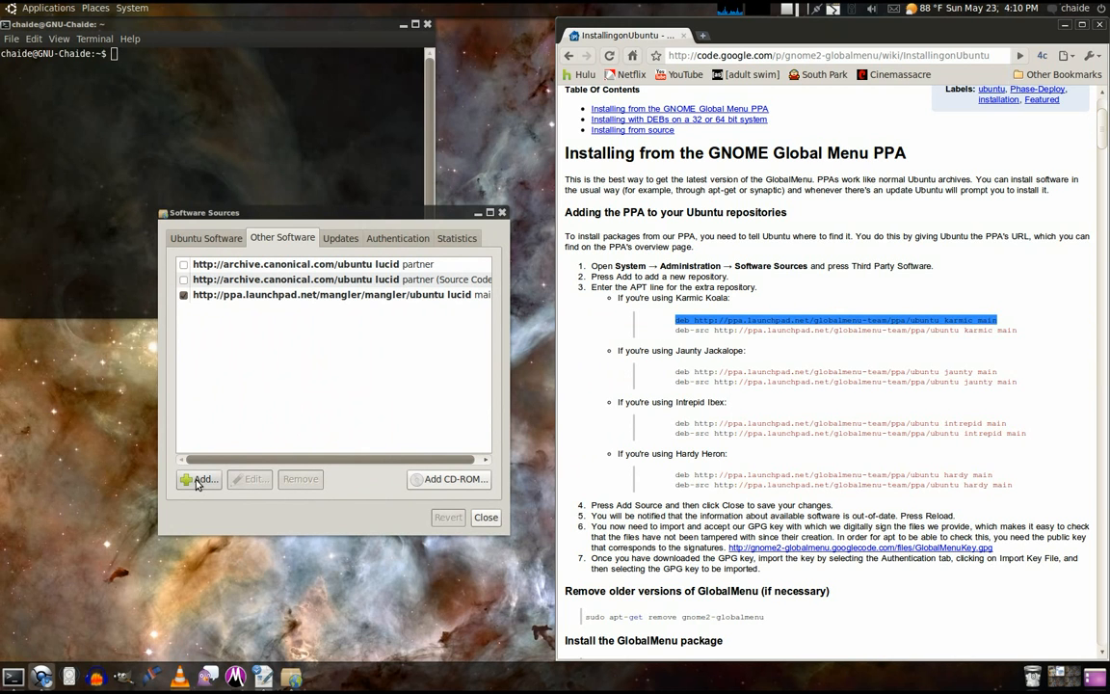
- Add the pasted Karmic globalmenu-team PPA deb line as a new repository
click(199, 479)
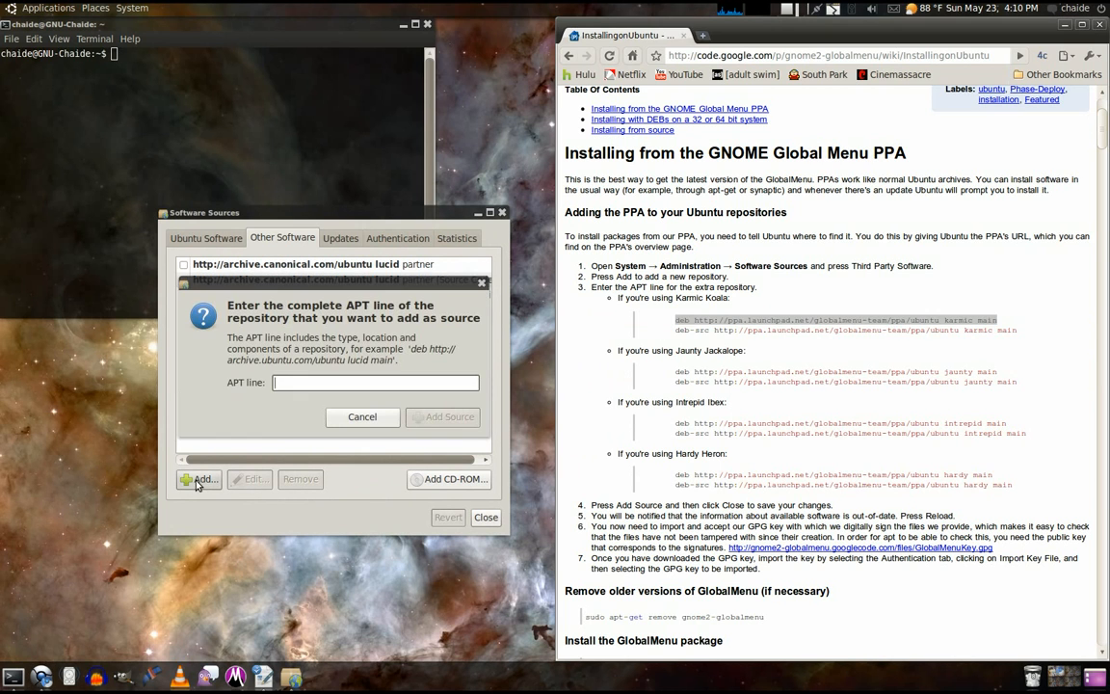
right_click(376, 383)
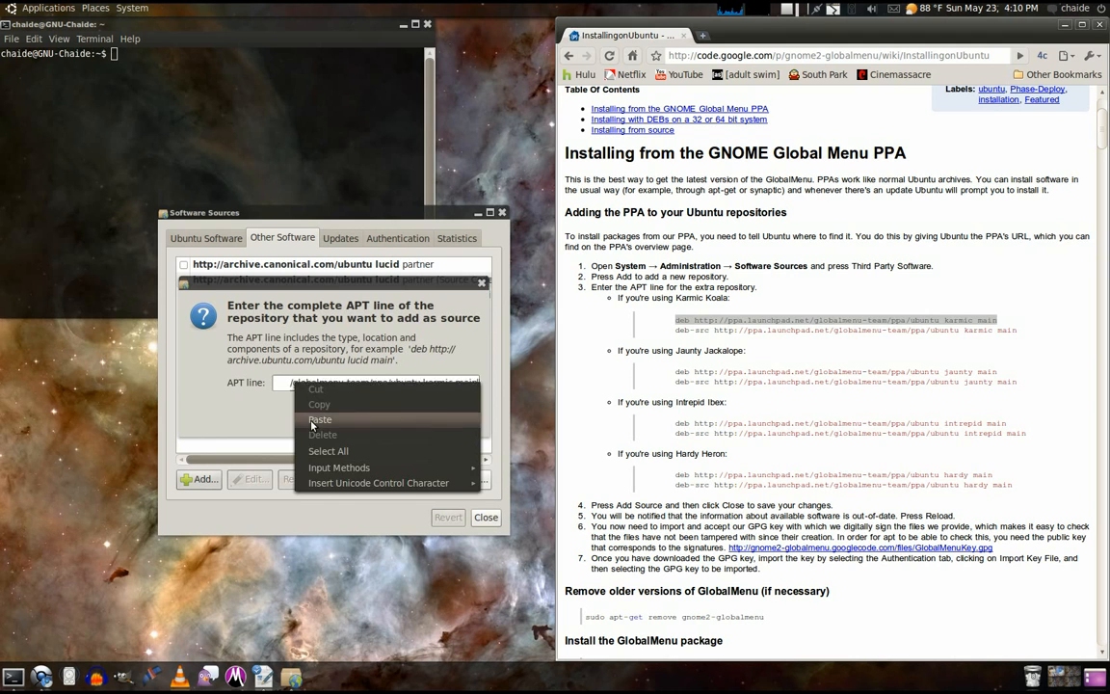
click(319, 418)
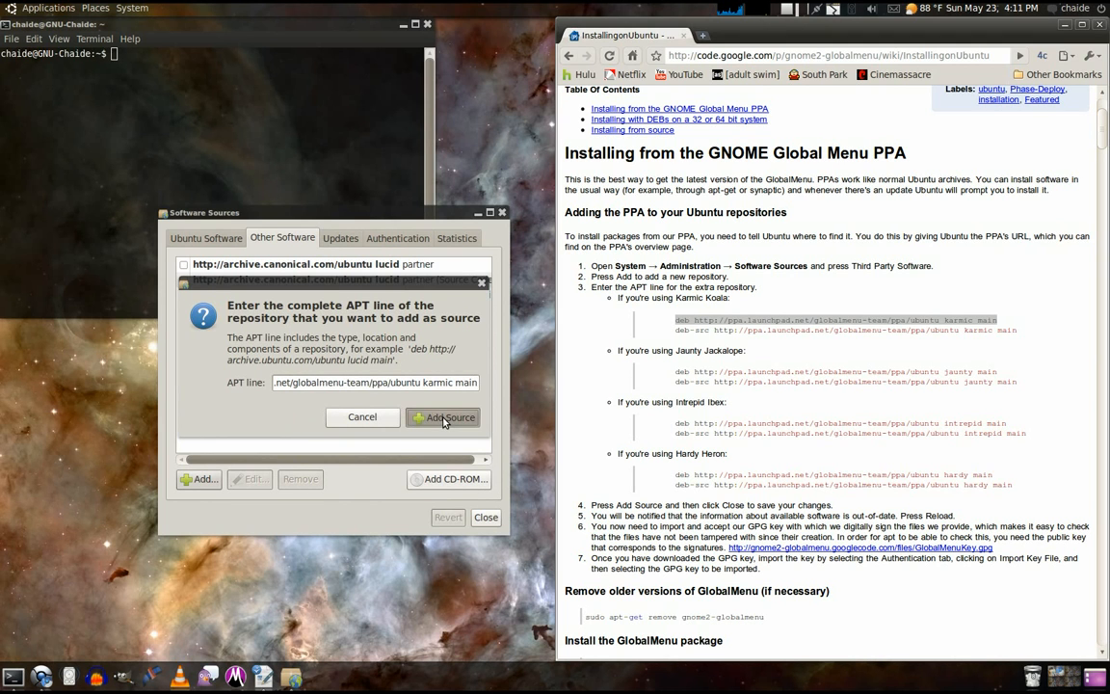
click(442, 416)
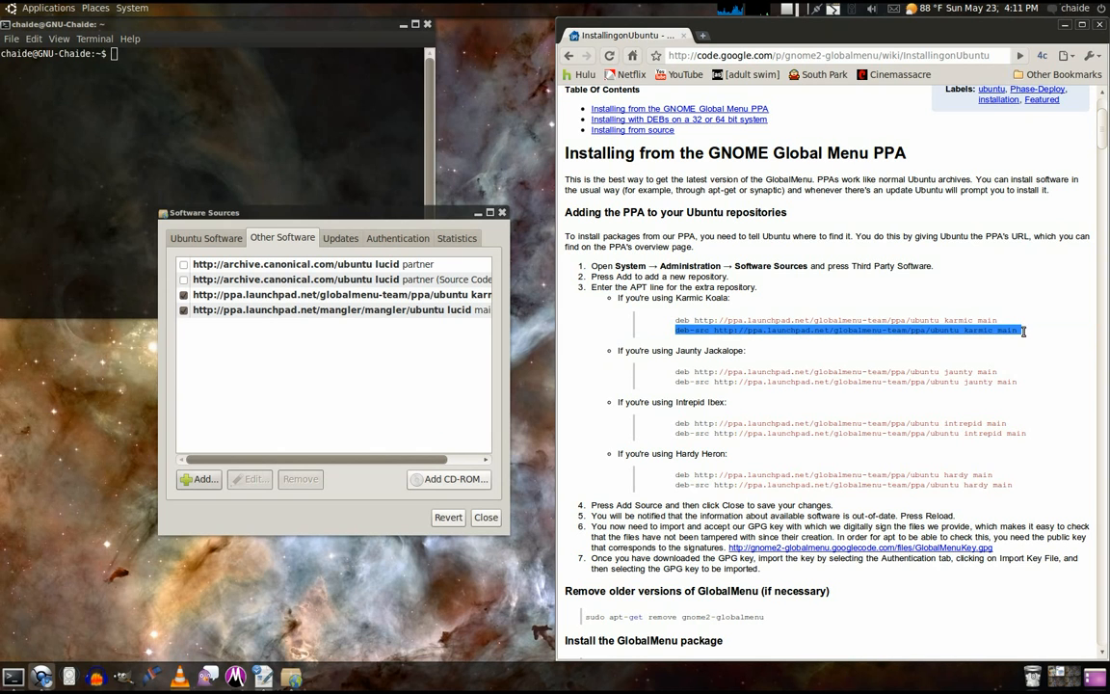
- Copy and add the Karmic deb-src line, then close Software Sources
right_click(1023, 331)
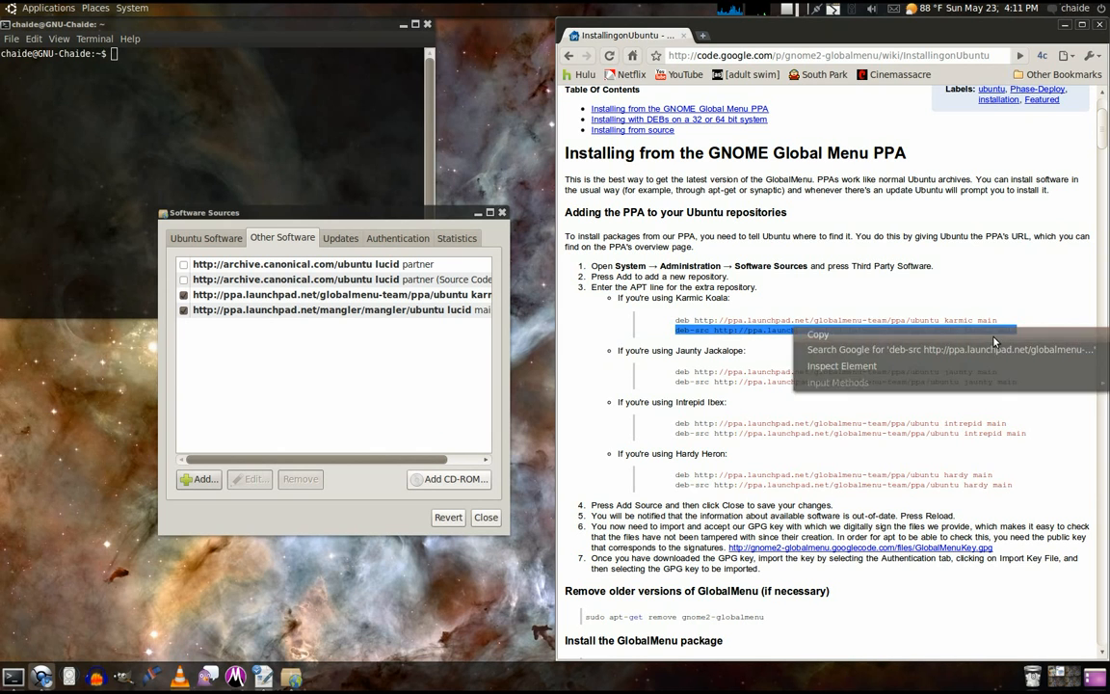
click(198, 479)
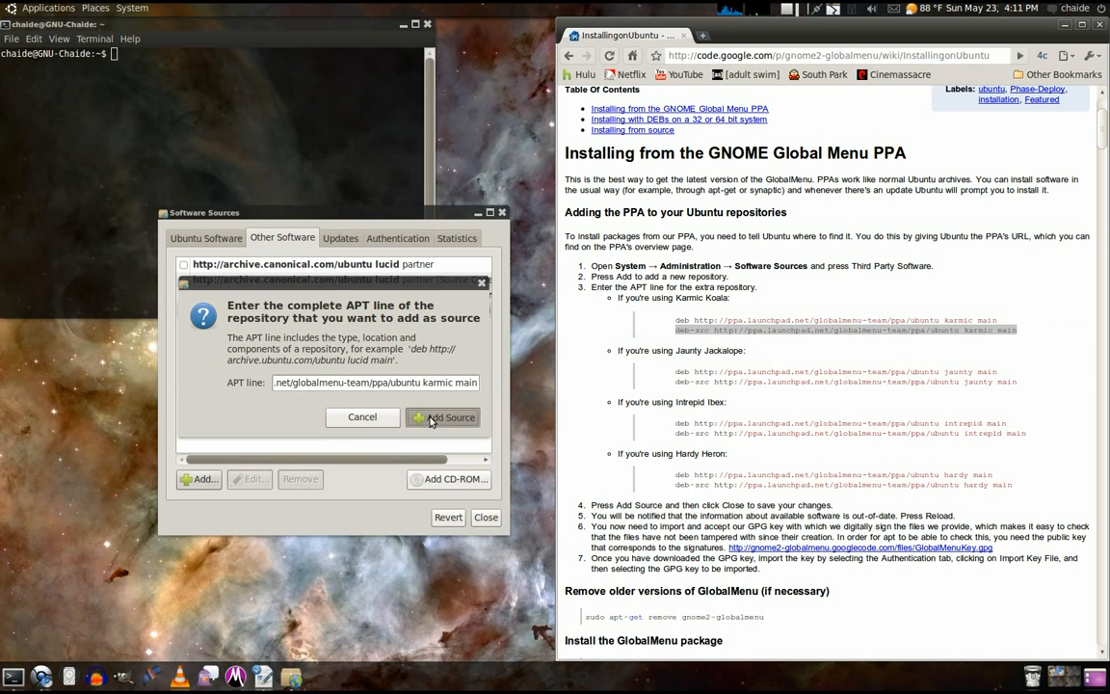
click(443, 416)
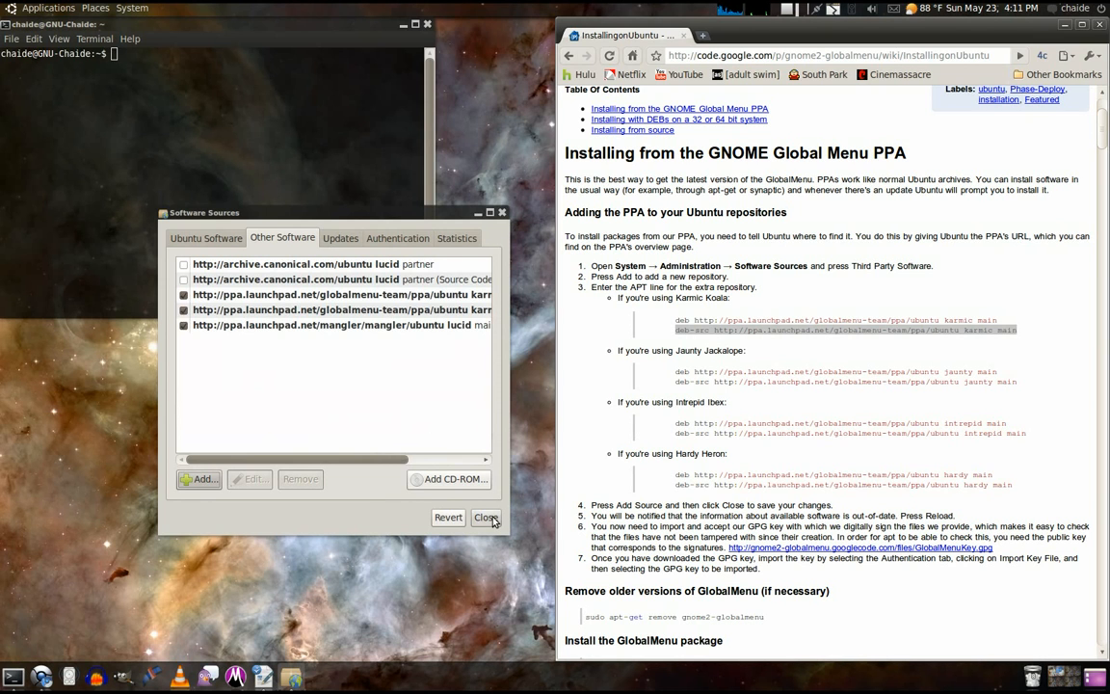
click(486, 518)
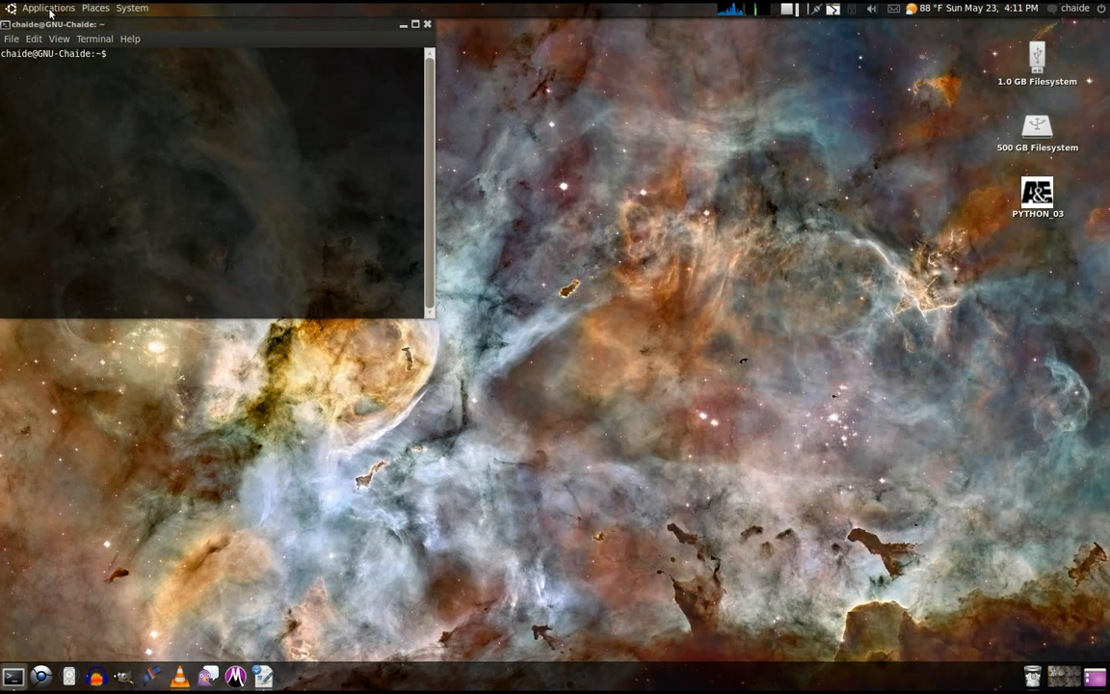
- Search Ubuntu Software Center for 'globalmenu' and install the GNOME panel applet of Global Menu
click(48, 8)
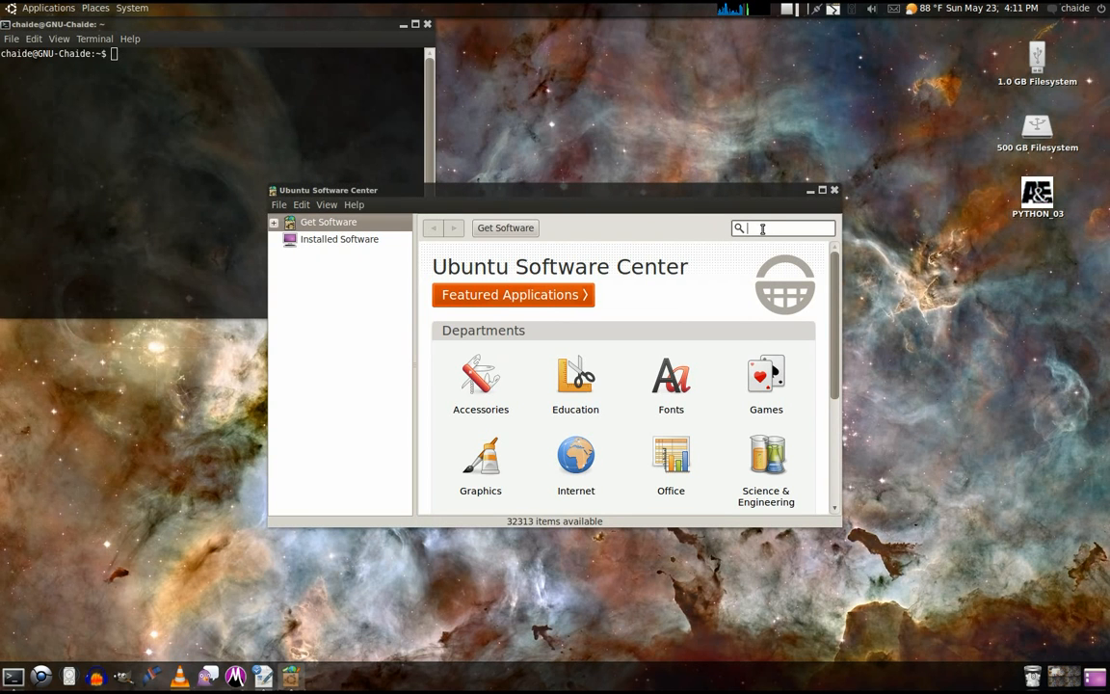
text(glob)
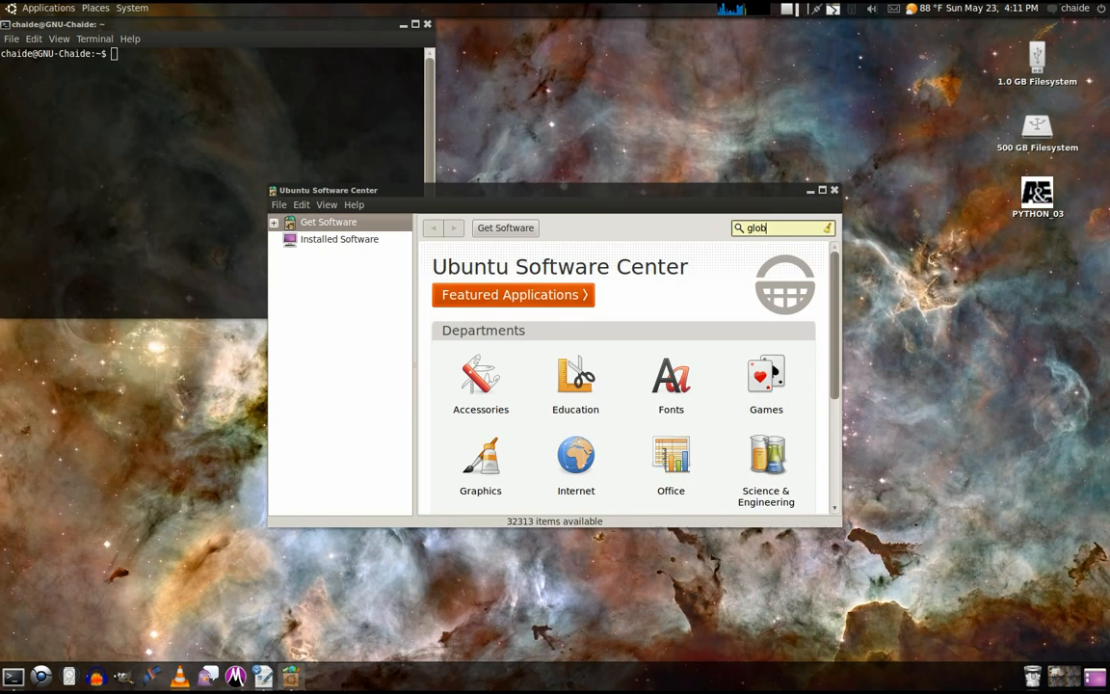
text(almenu)
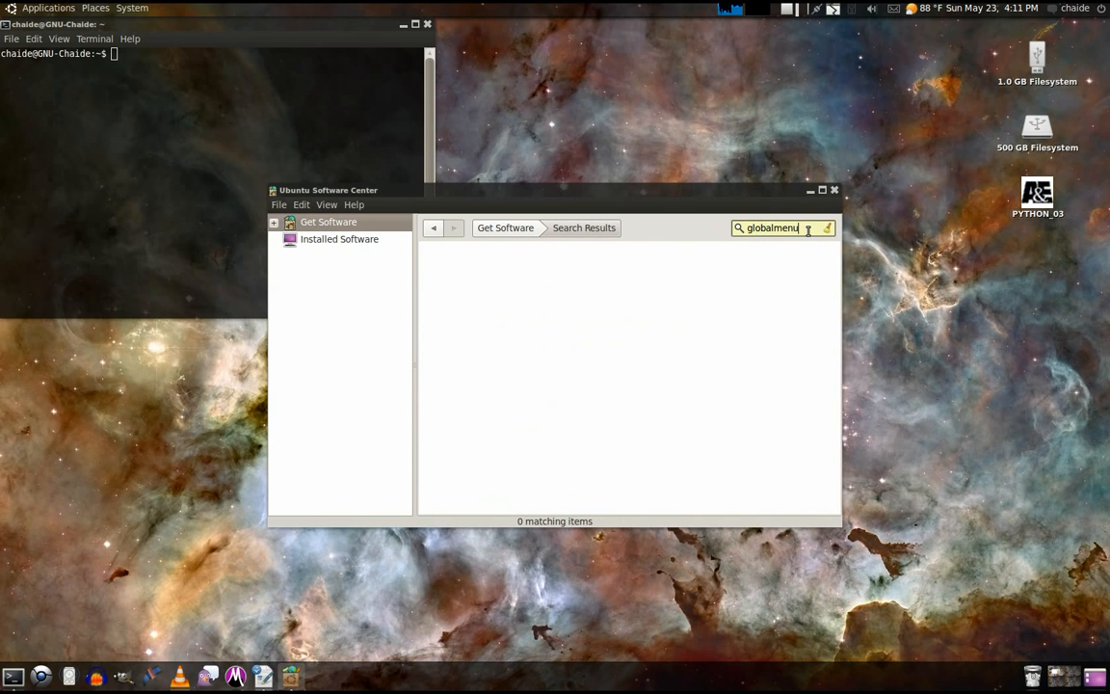
key(Return)
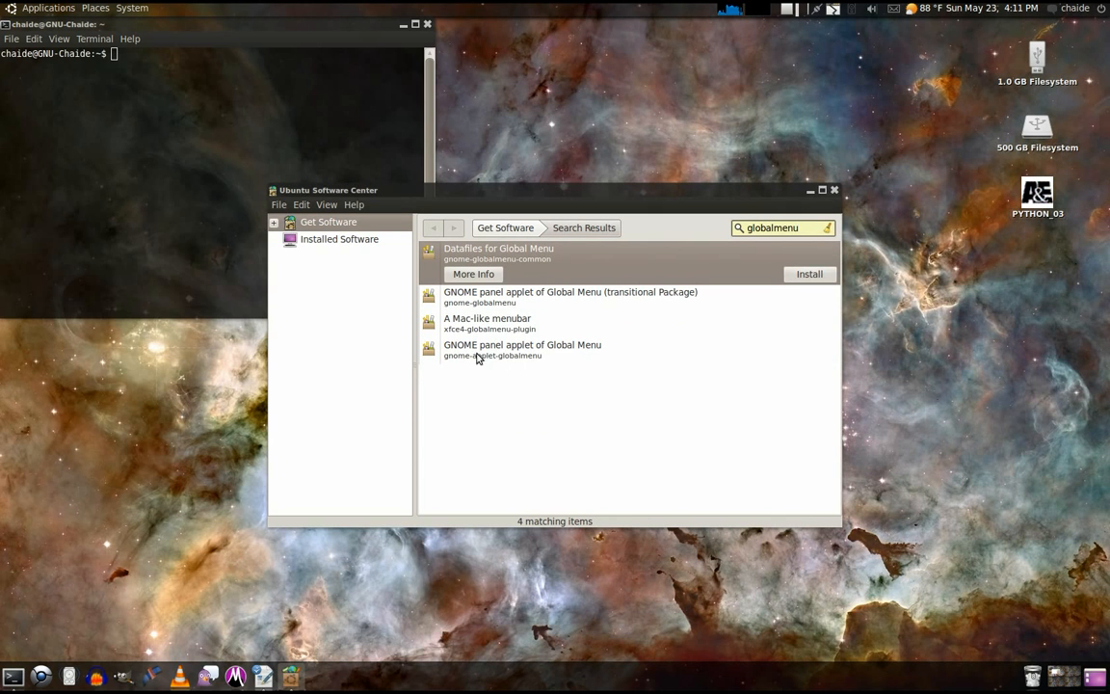
click(521, 345)
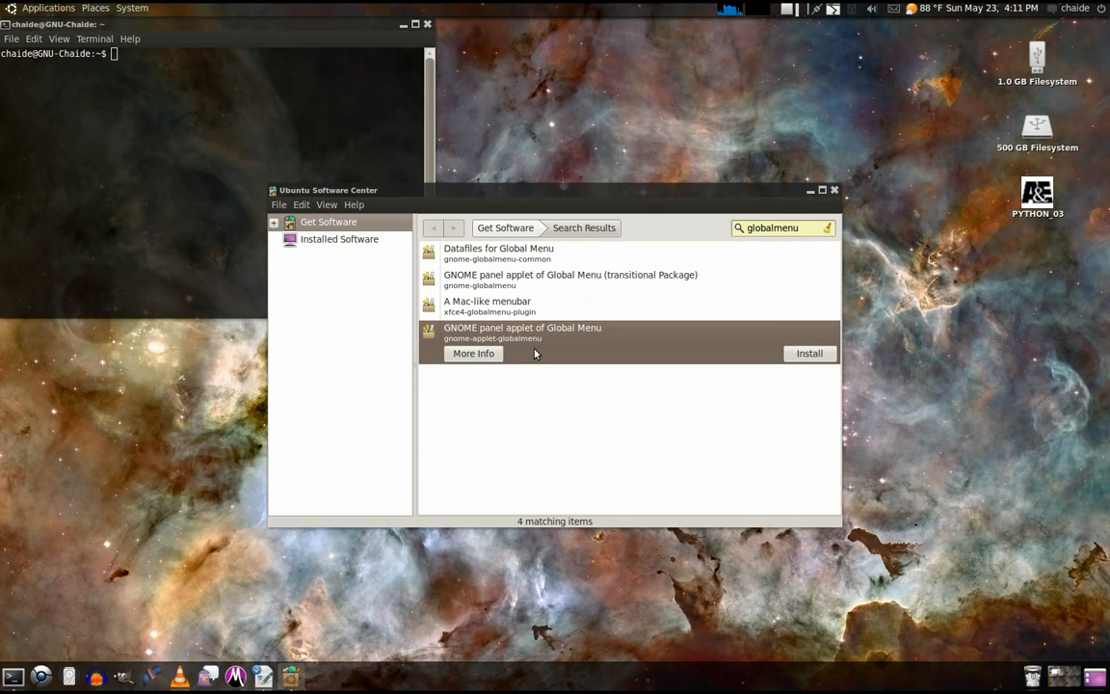
mouse_move(815, 356)
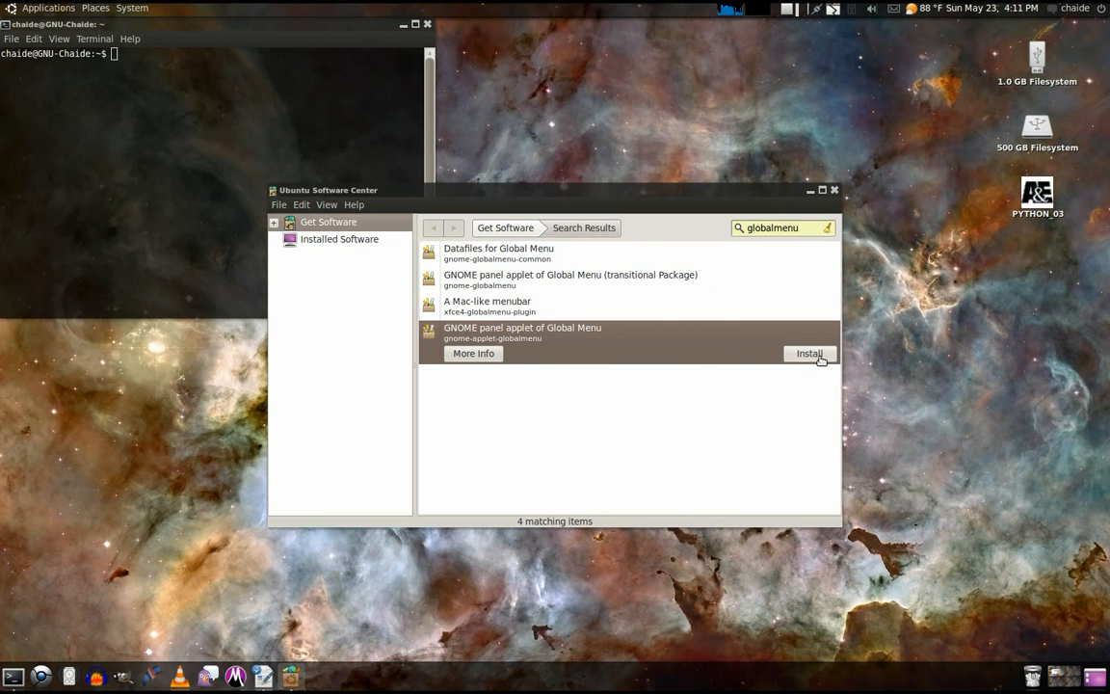
click(810, 353)
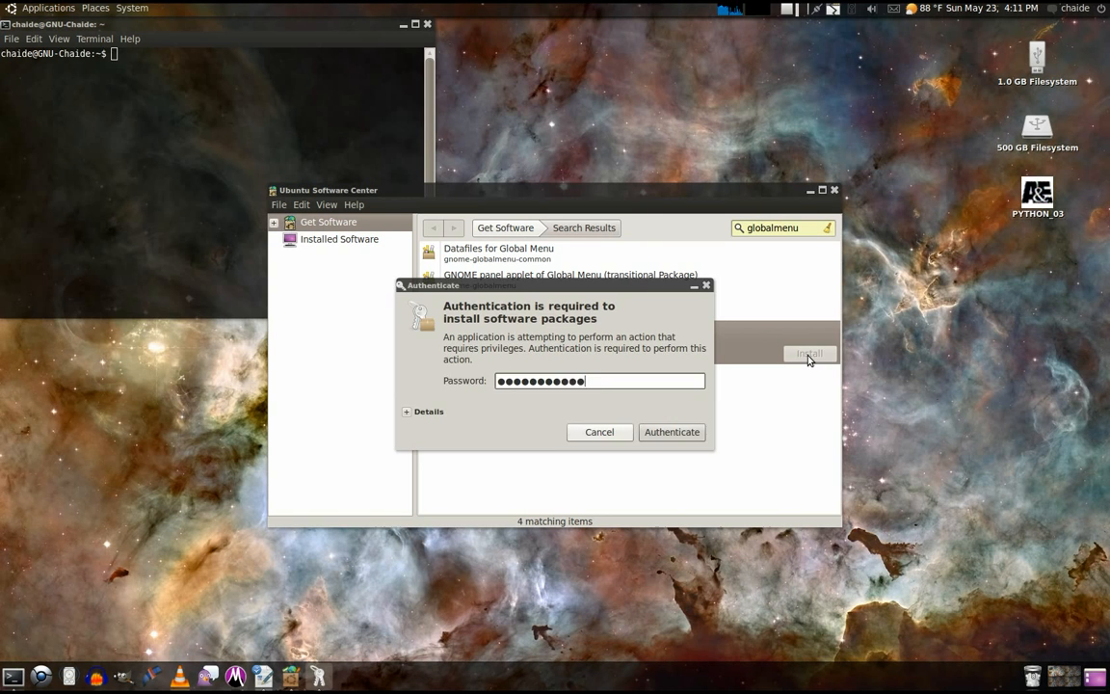
- Authenticate the Global Menu applet installation, then close Software Center once installed
click(672, 432)
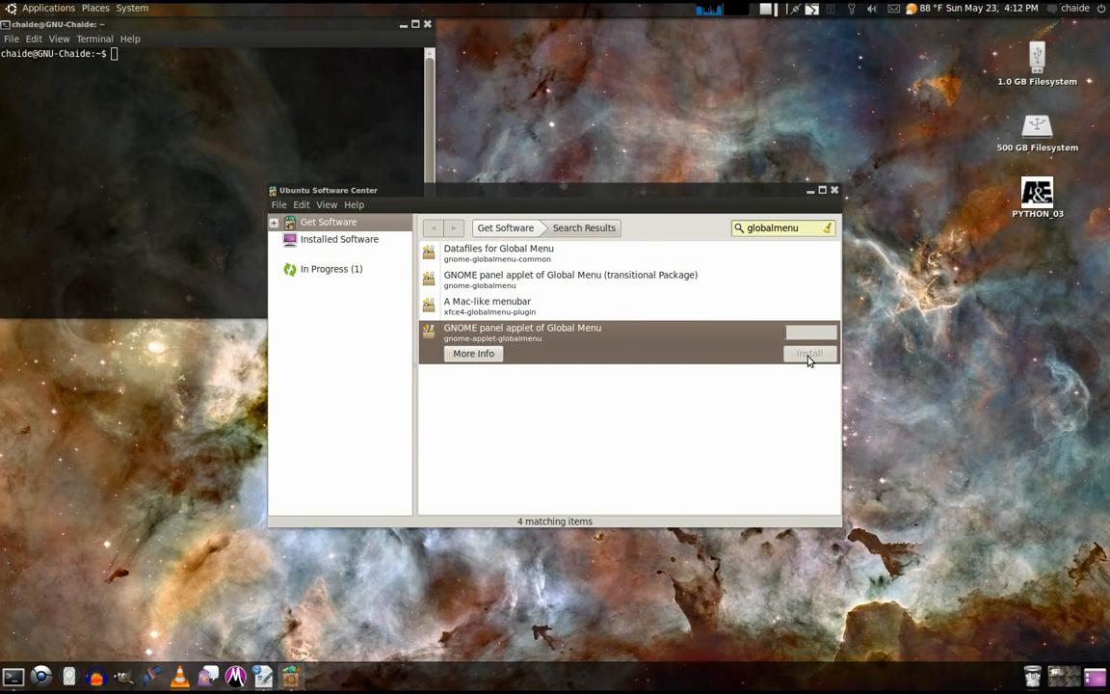
mouse_move(714, 356)
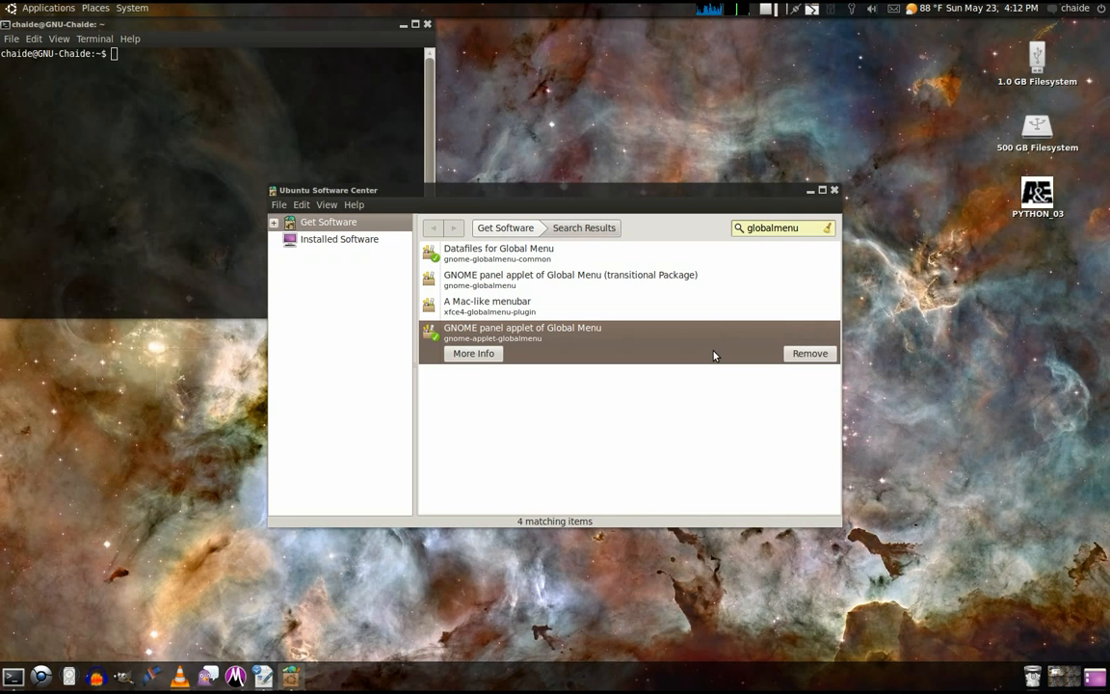
mouse_move(580, 336)
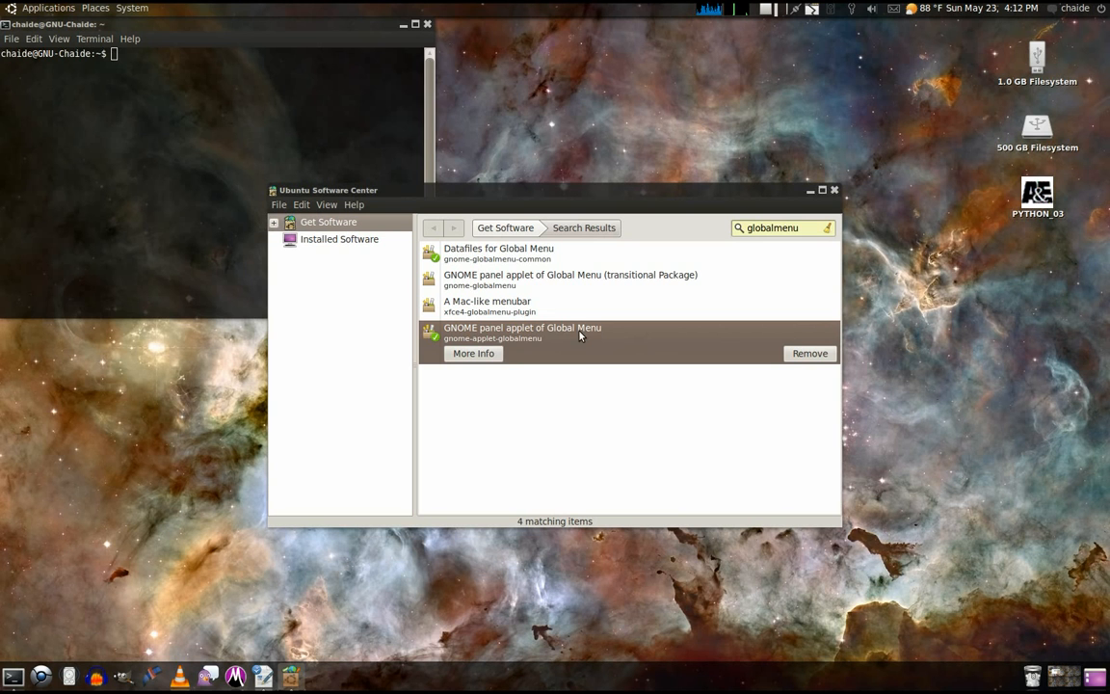
mouse_move(741, 243)
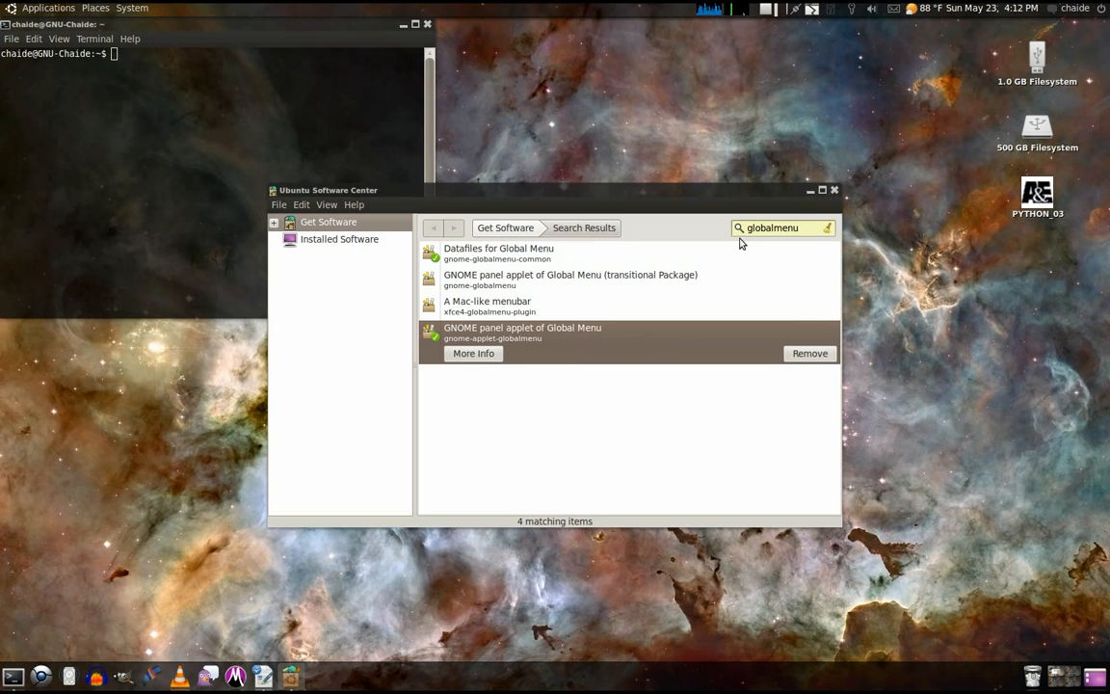
click(834, 189)
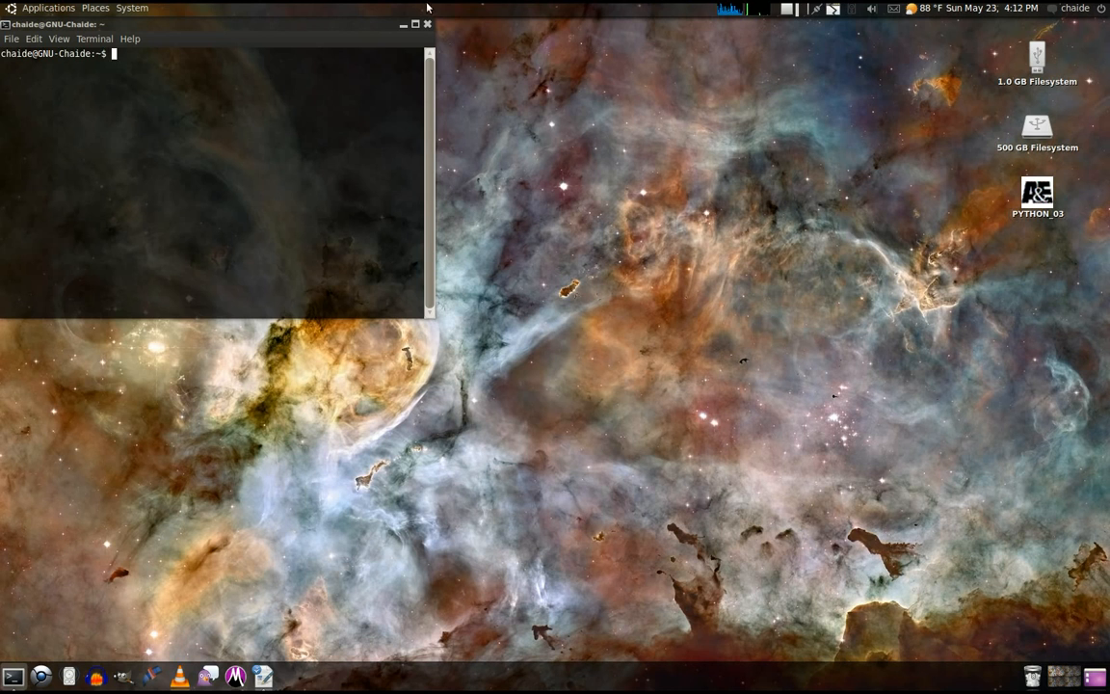
mouse_move(569, 192)
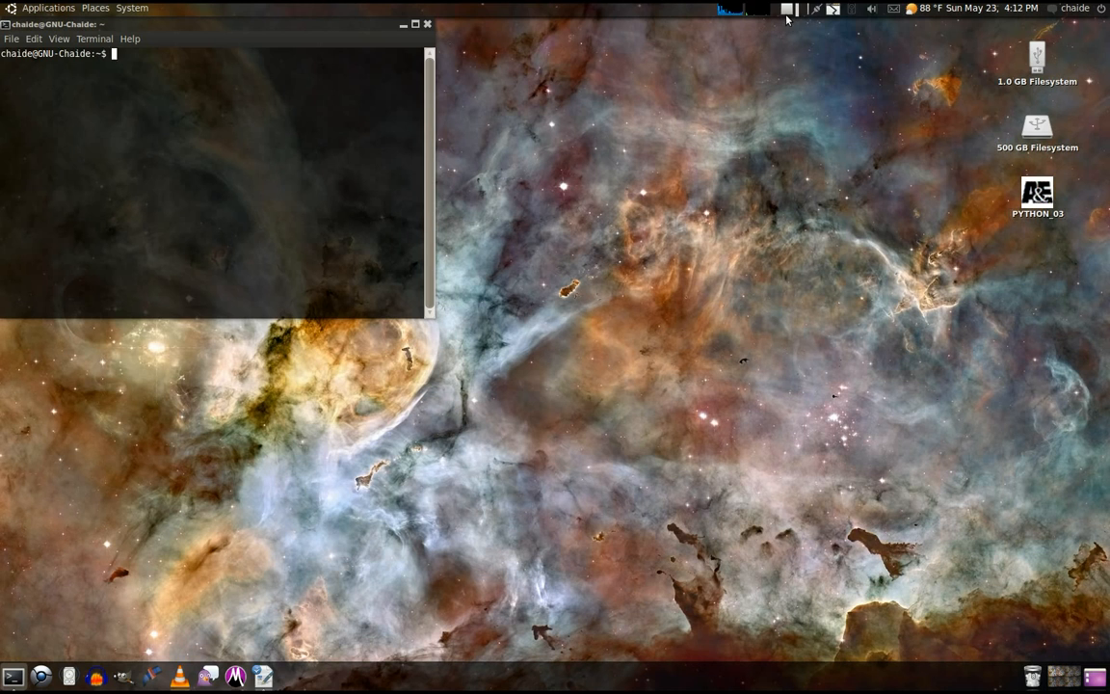
- Run cowsay with 'Get rid of that menu already!' in the terminal
text(cowsay Get rid of that menu already!)
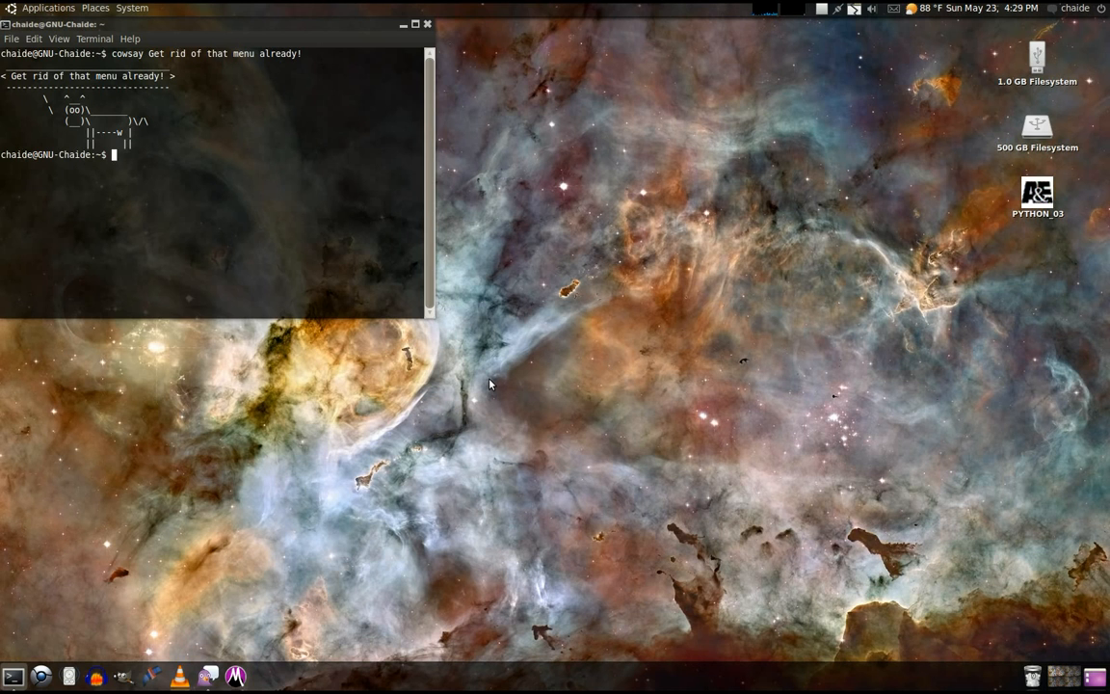
- Check the System menu, then open the top panel's Add to Panel dialog
click(132, 8)
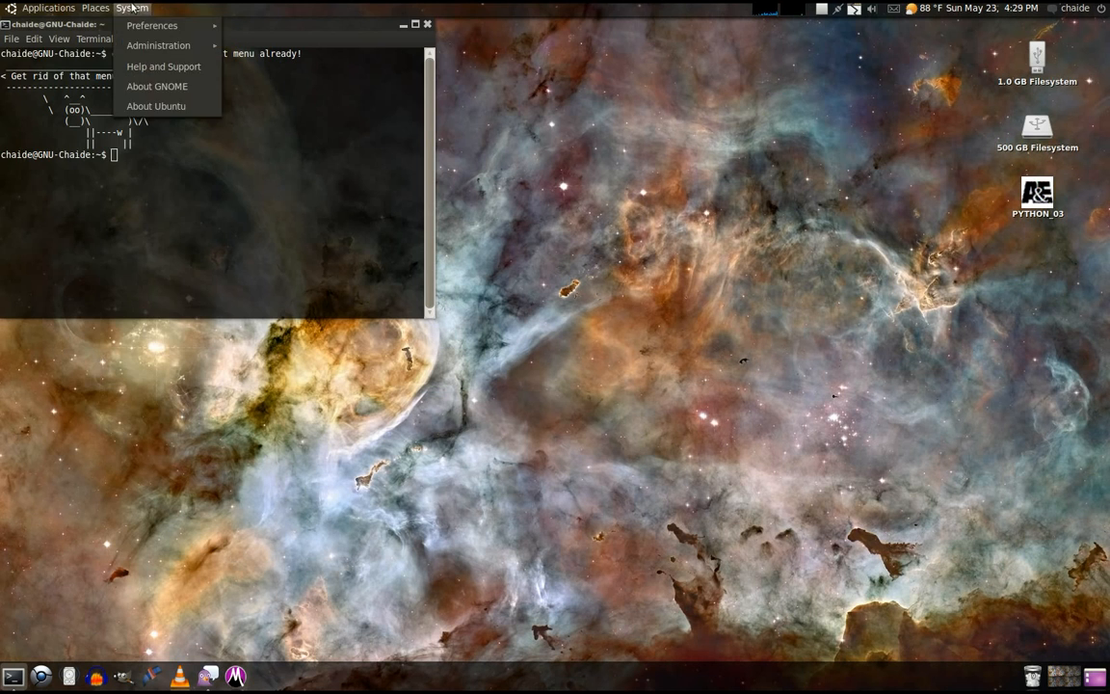
click(60, 38)
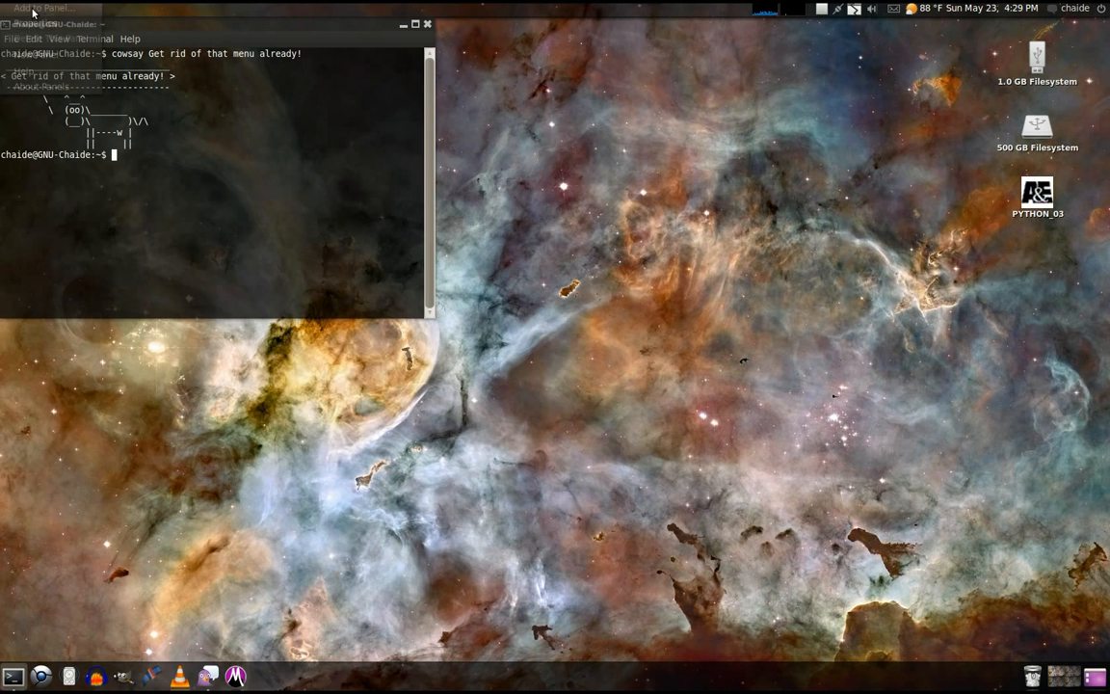
click(44, 8)
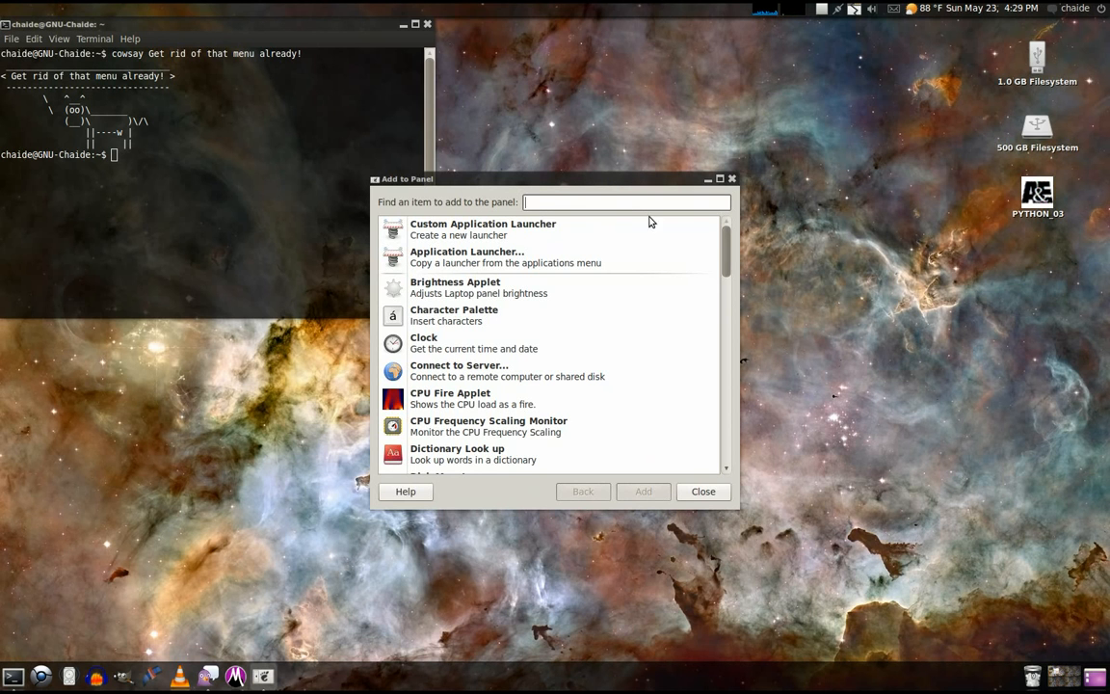
- Search 'main menu' in Add to Panel, add Main Menu, then open and dismiss it
text(main menu)
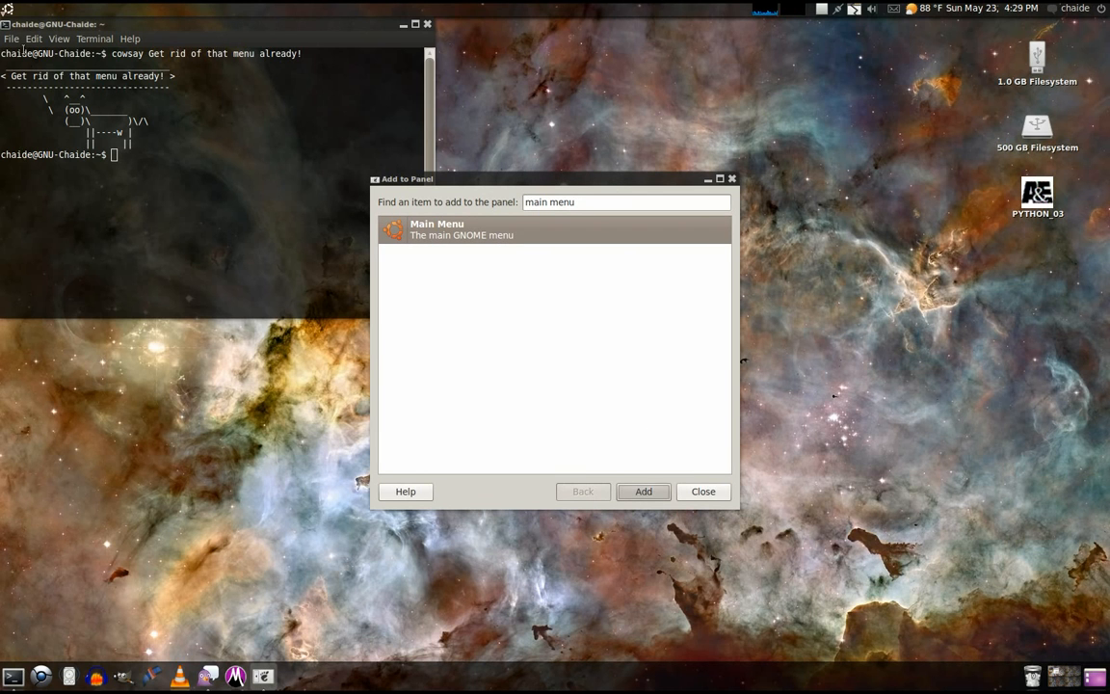
click(10, 8)
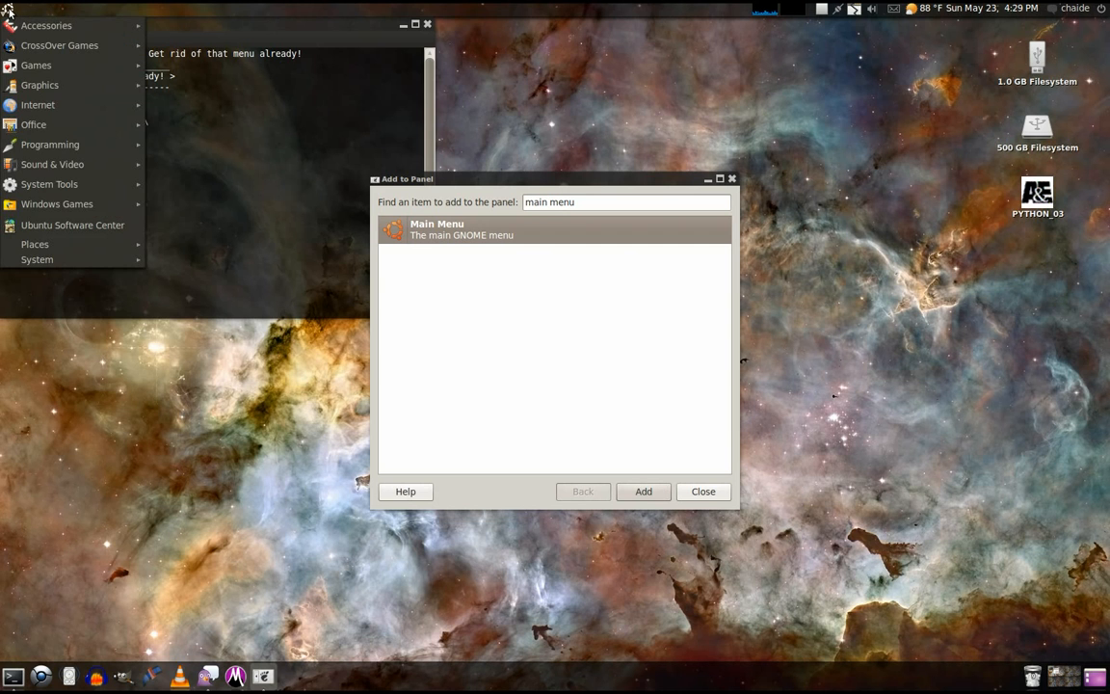
mouse_move(52, 164)
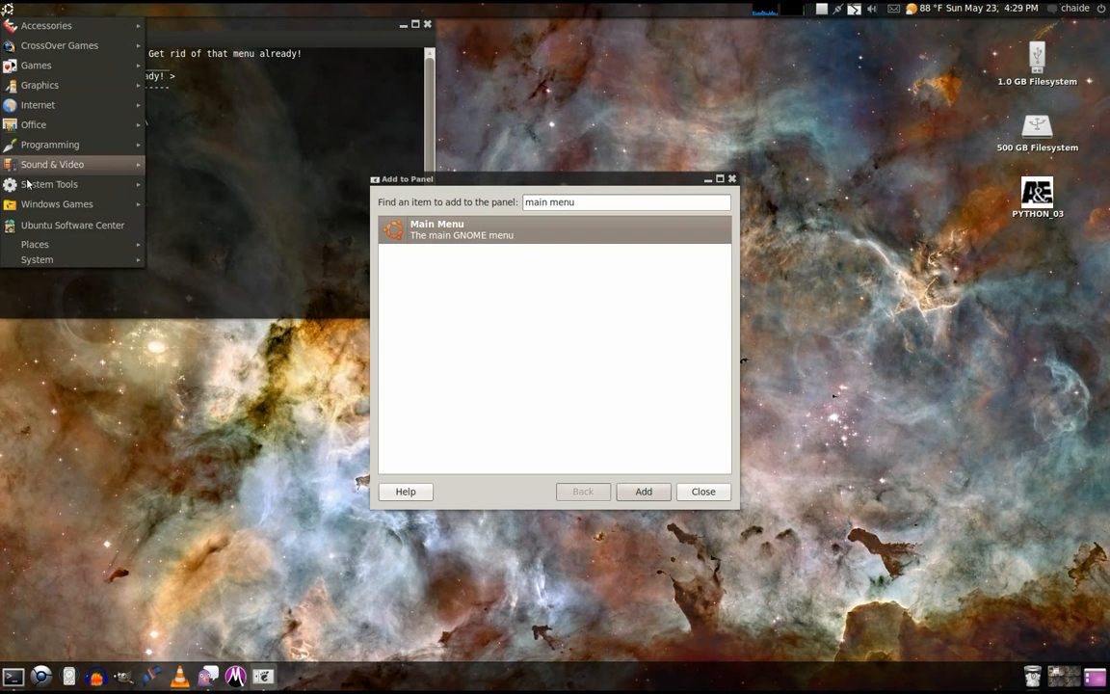
click(34, 243)
text(g)
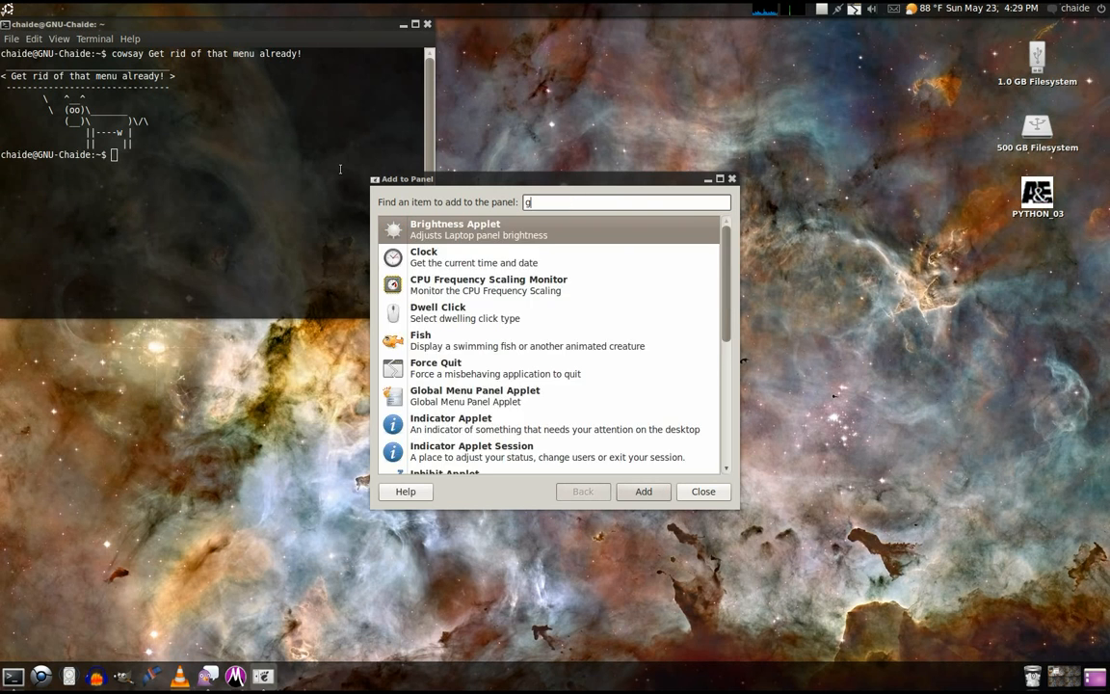
- Add the Global Menu Panel Applet found by searching 'global', and move it on the top panel
text(lobal)
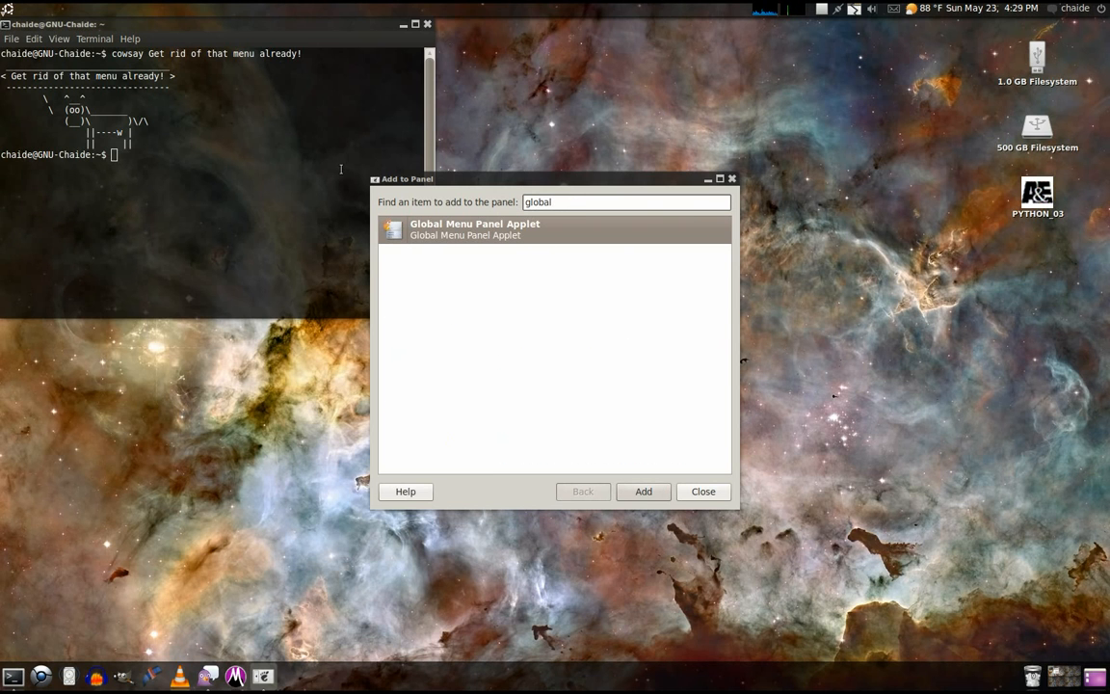
mouse_move(663, 491)
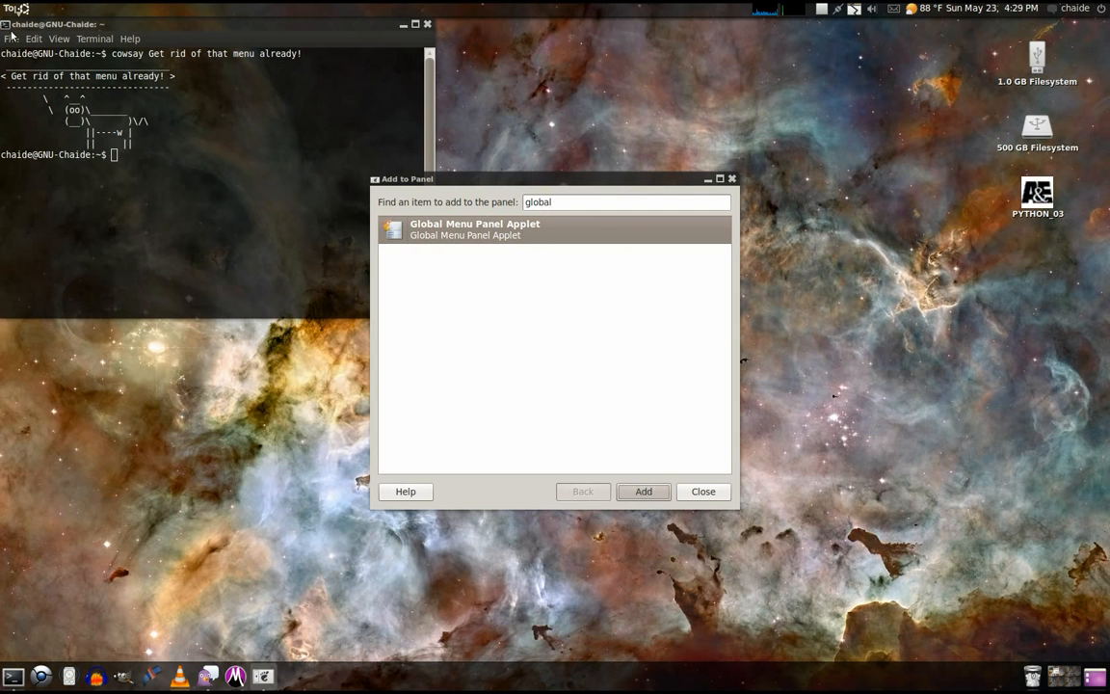
right_click(10, 8)
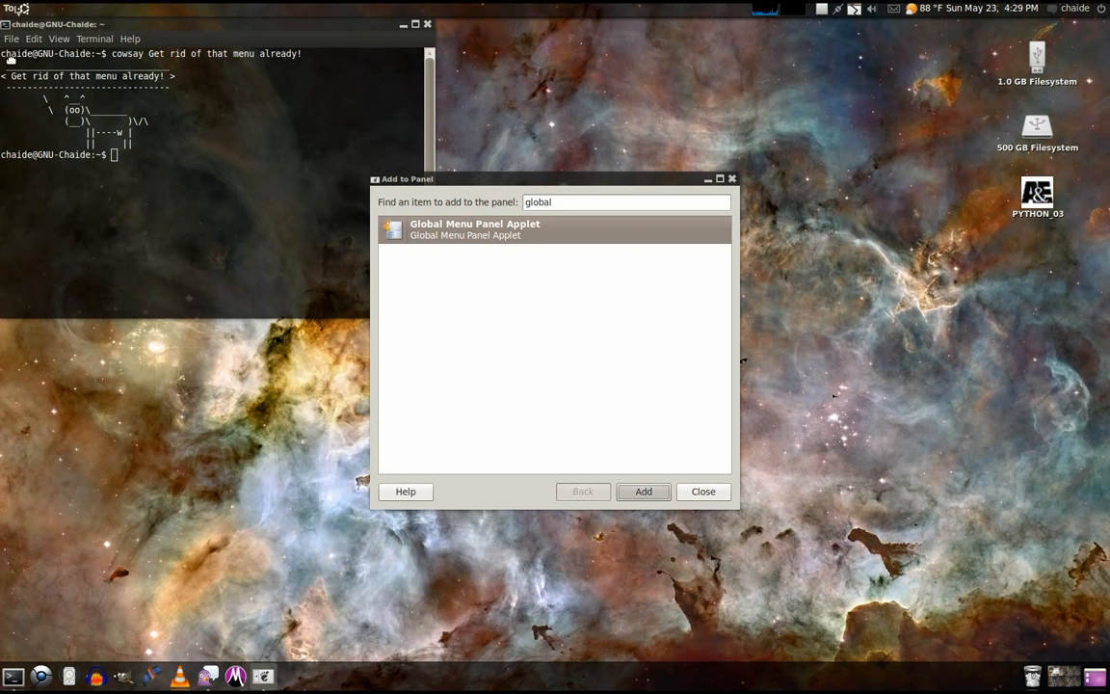
right_click(19, 8)
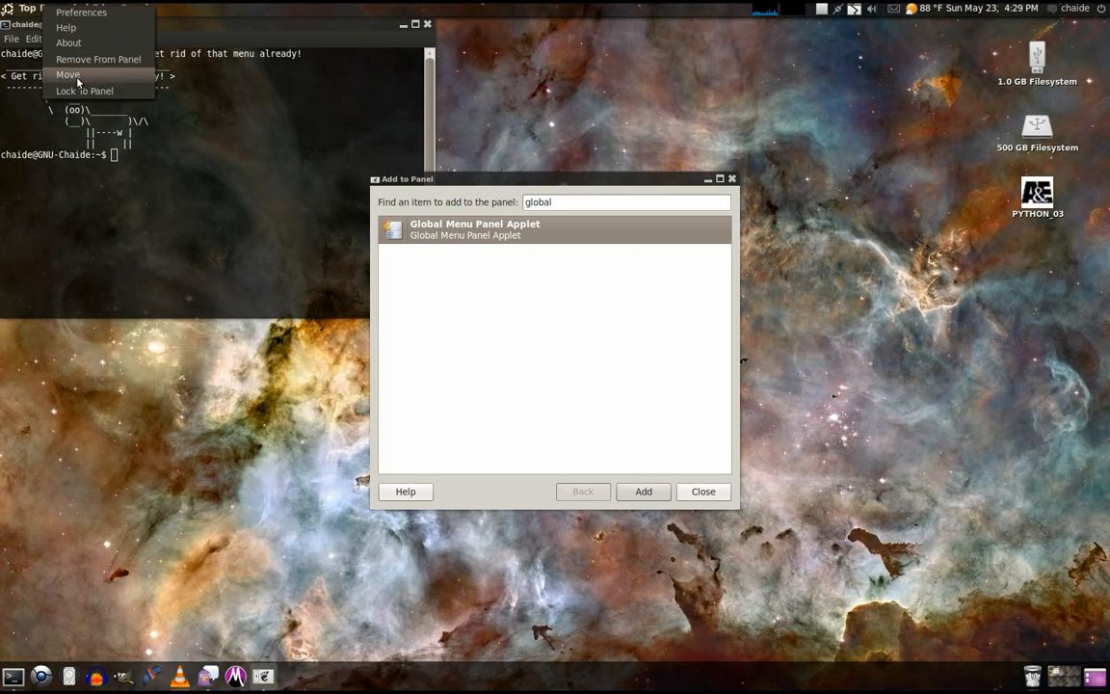
click(703, 491)
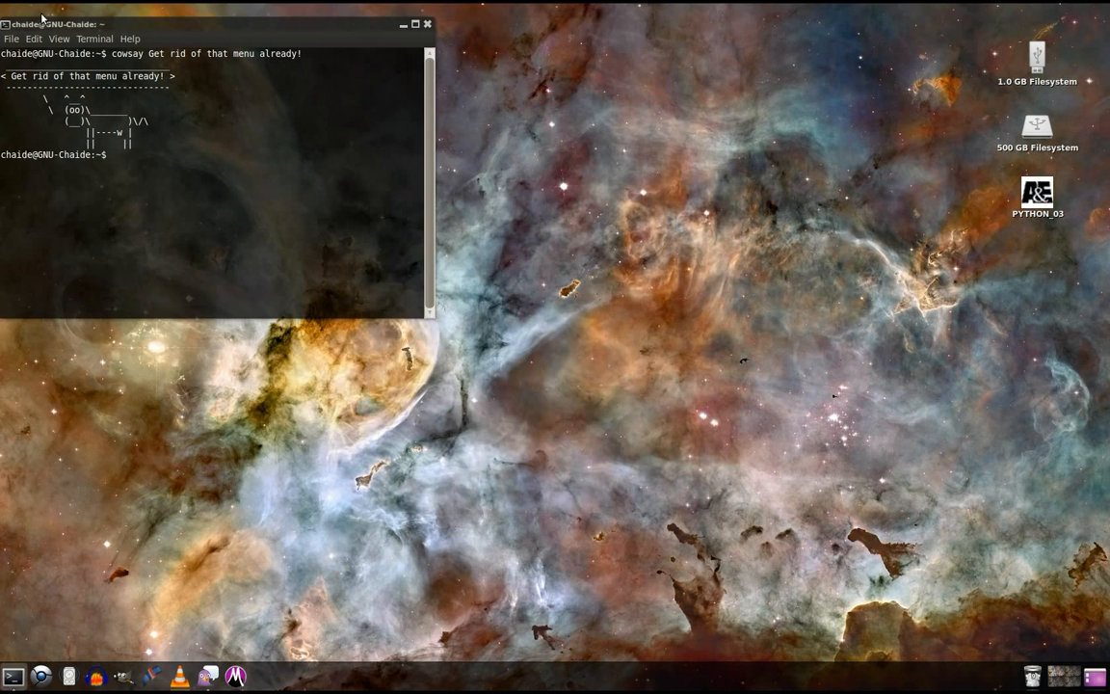
right_click(39, 8)
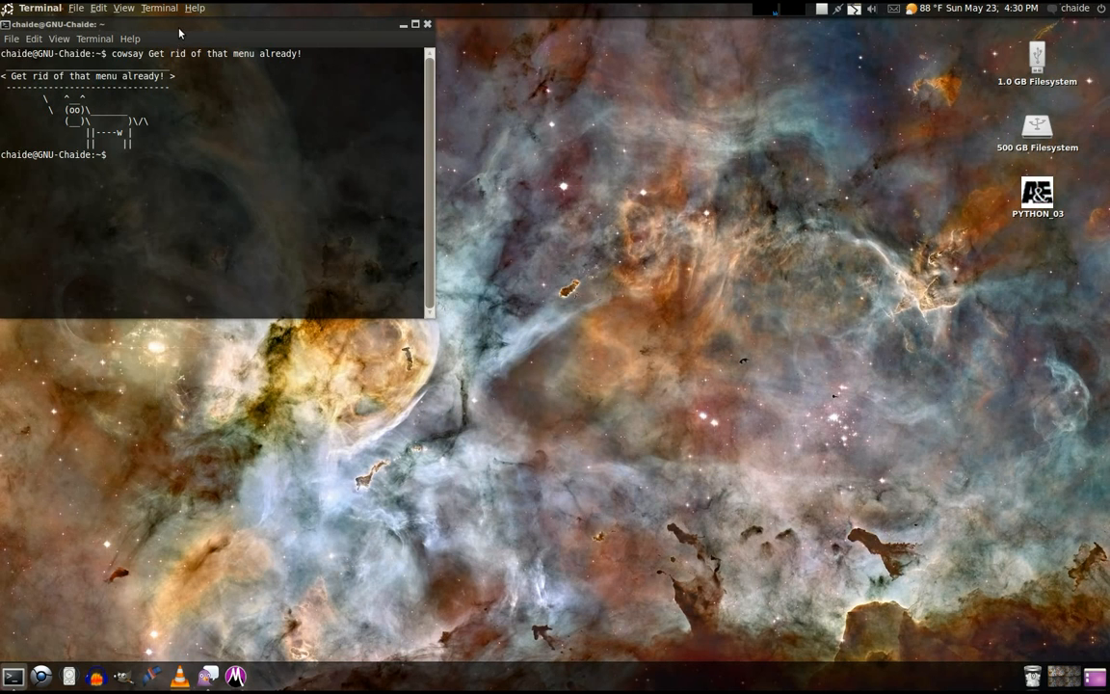
- Minimize and restore Terminal to see its menus in the panel, then focus the desktop
click(93, 38)
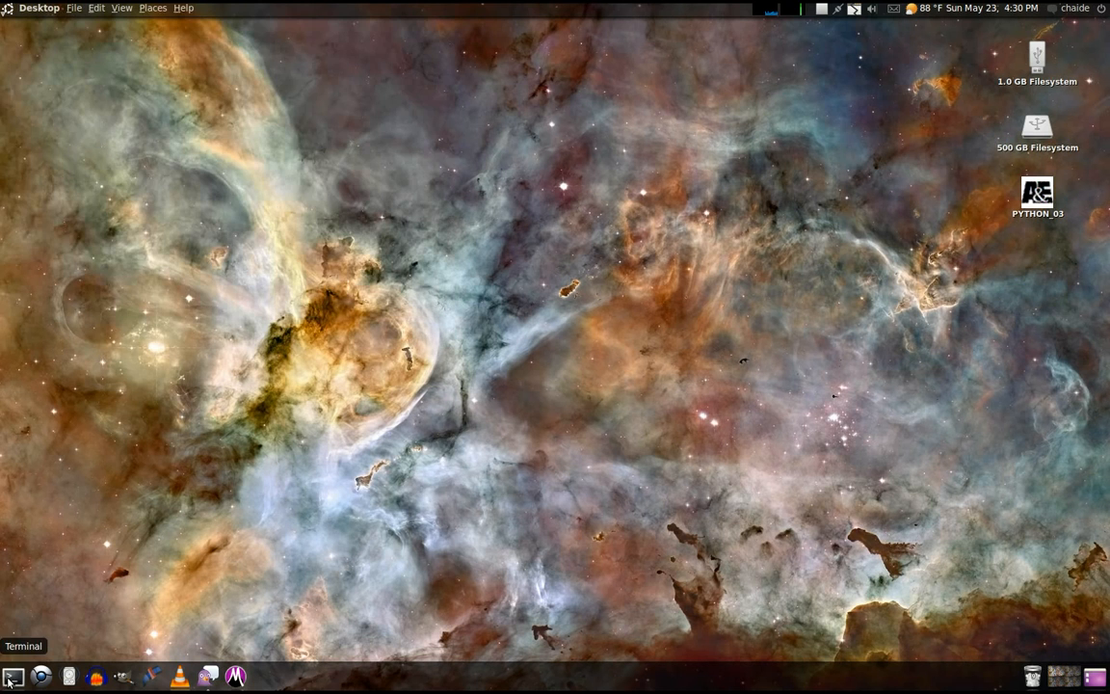
click(14, 675)
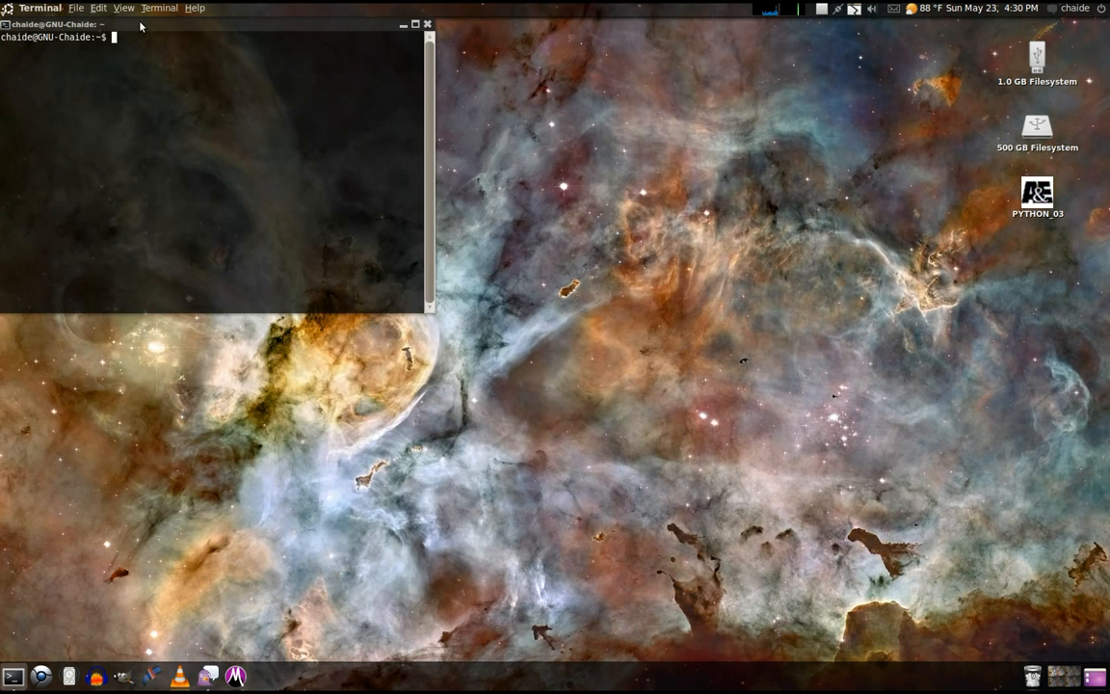
click(195, 8)
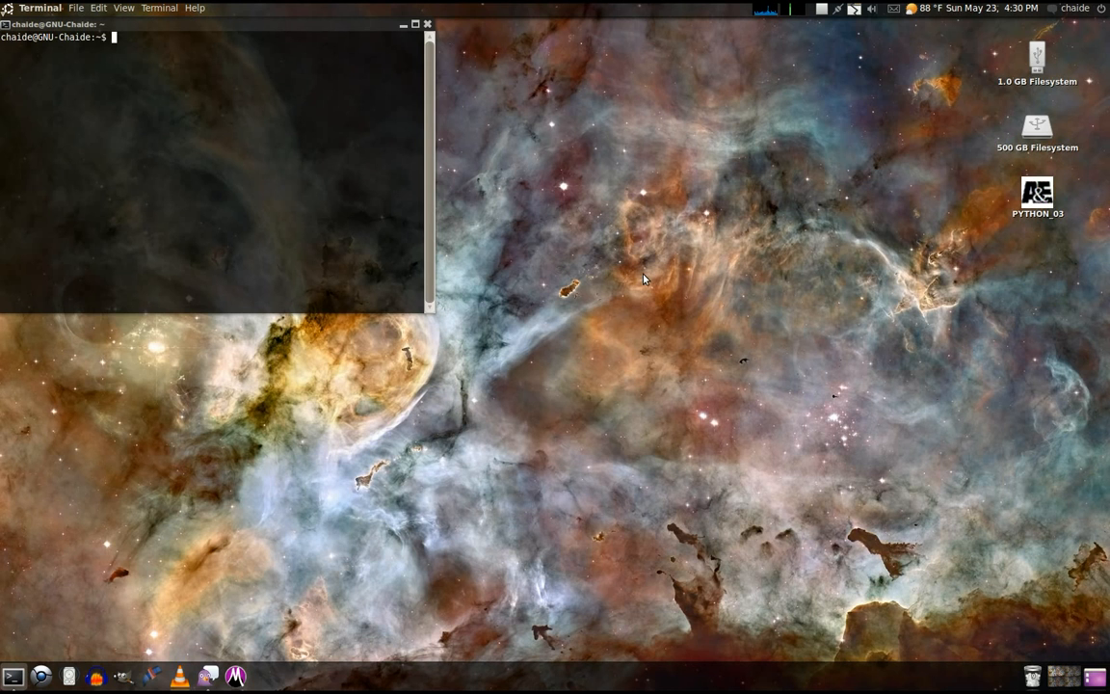
click(570, 347)
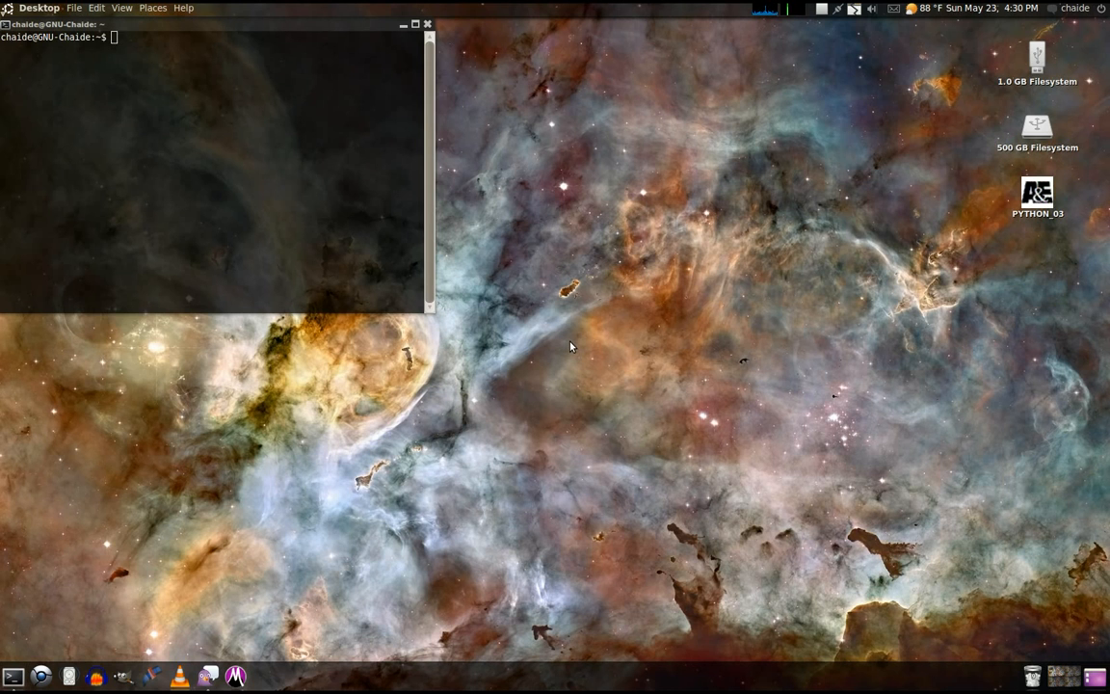
- Browse Places, then use the panel's File > Create Folder to make an untitled desktop folder
click(152, 8)
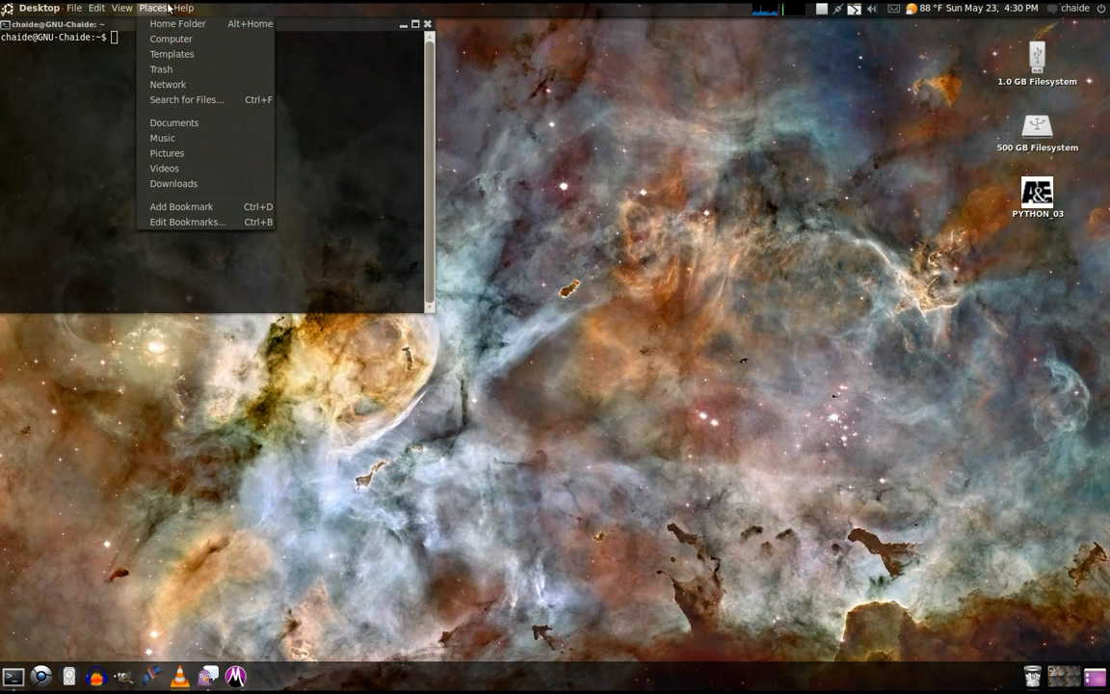
click(74, 8)
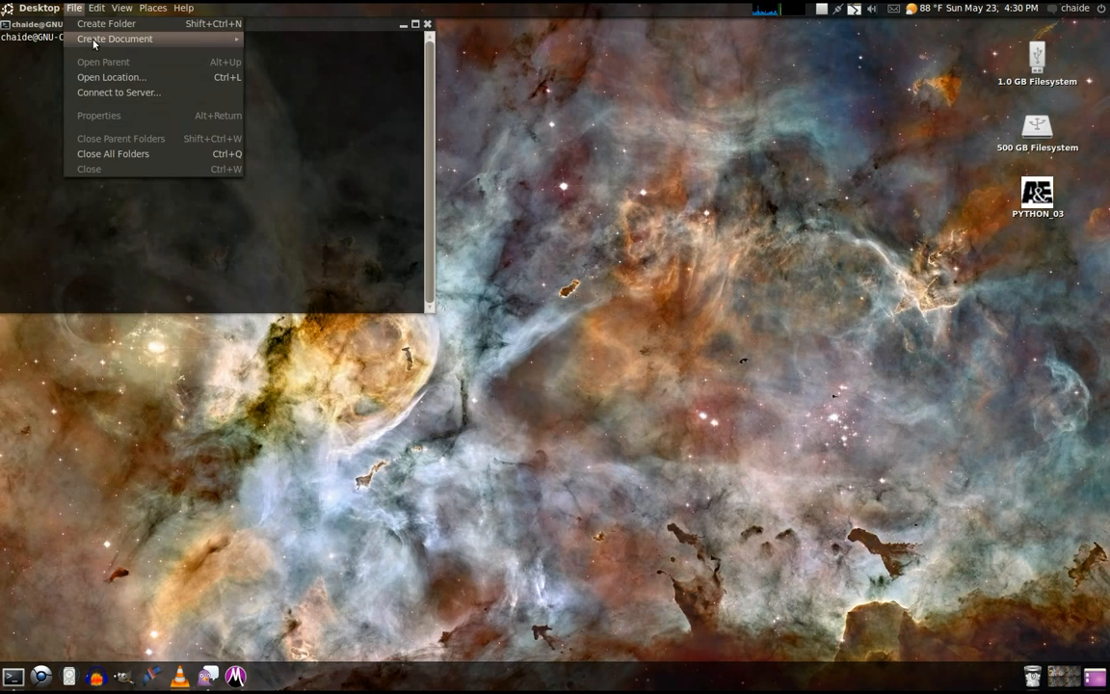
click(106, 23)
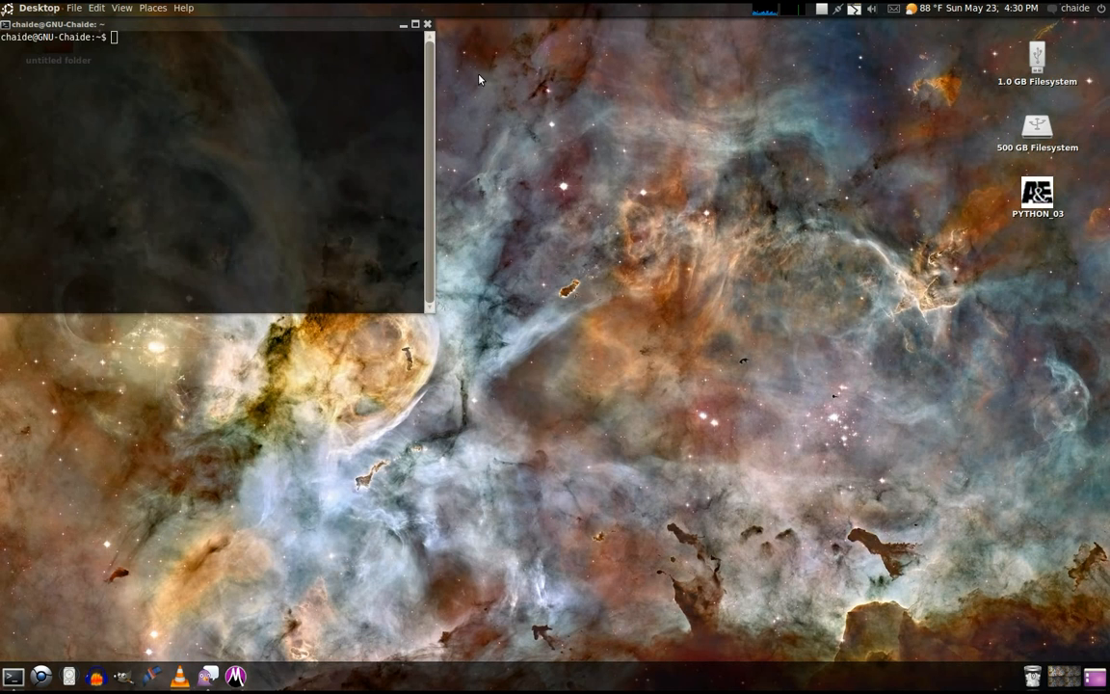
mouse_move(415, 96)
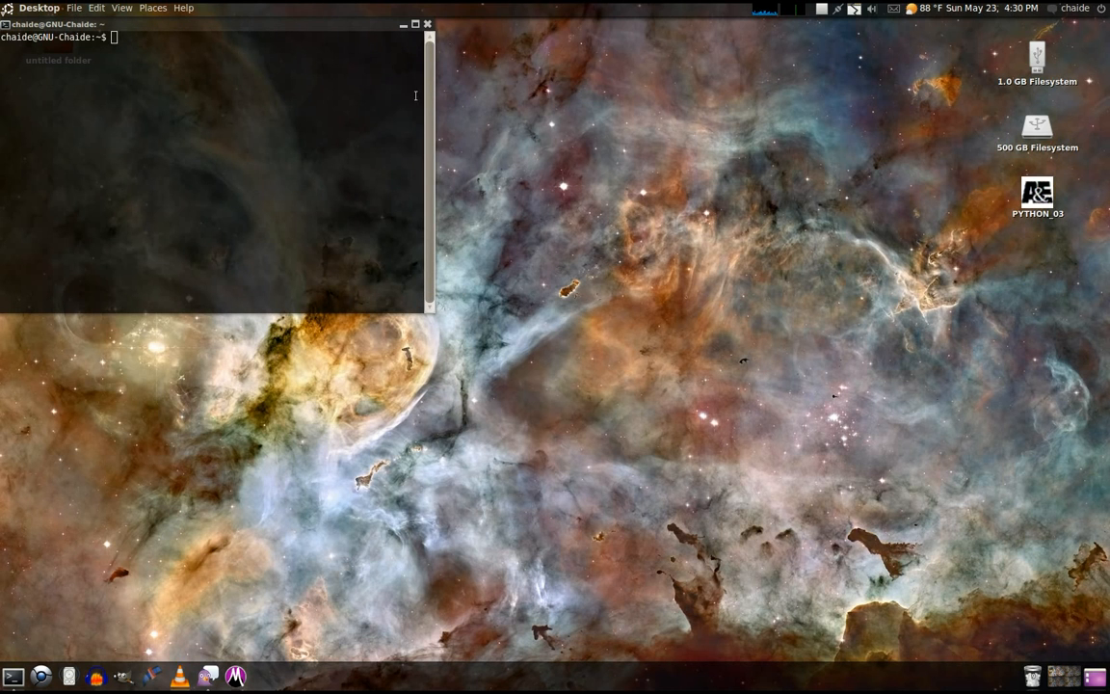
mouse_move(544, 386)
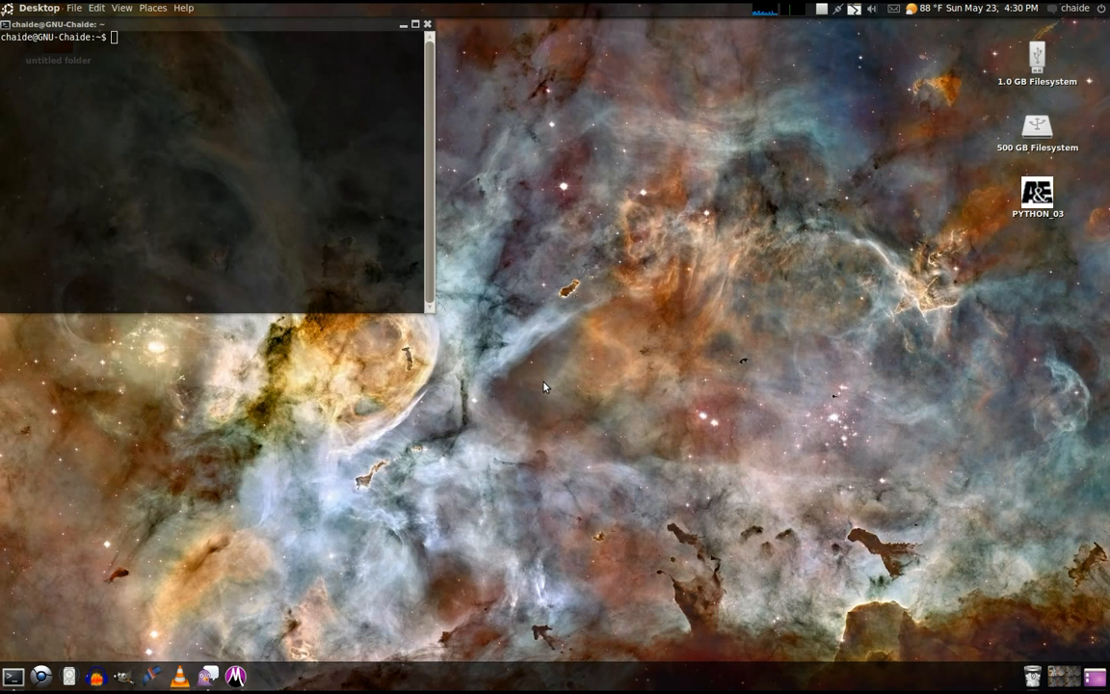
mouse_move(324, 25)
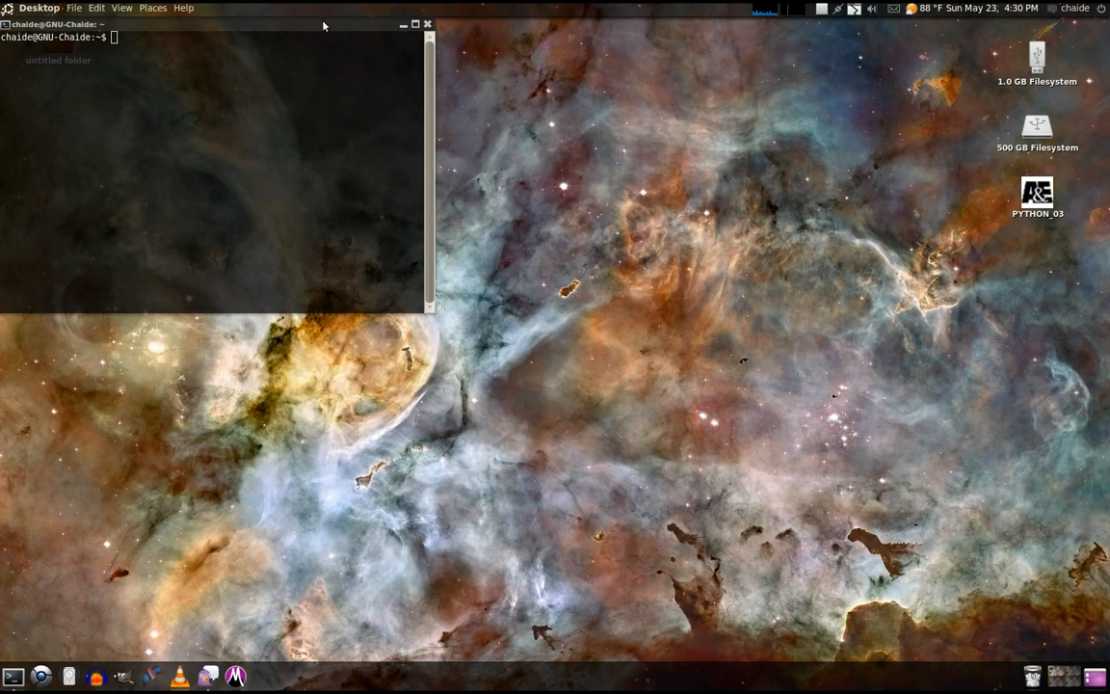